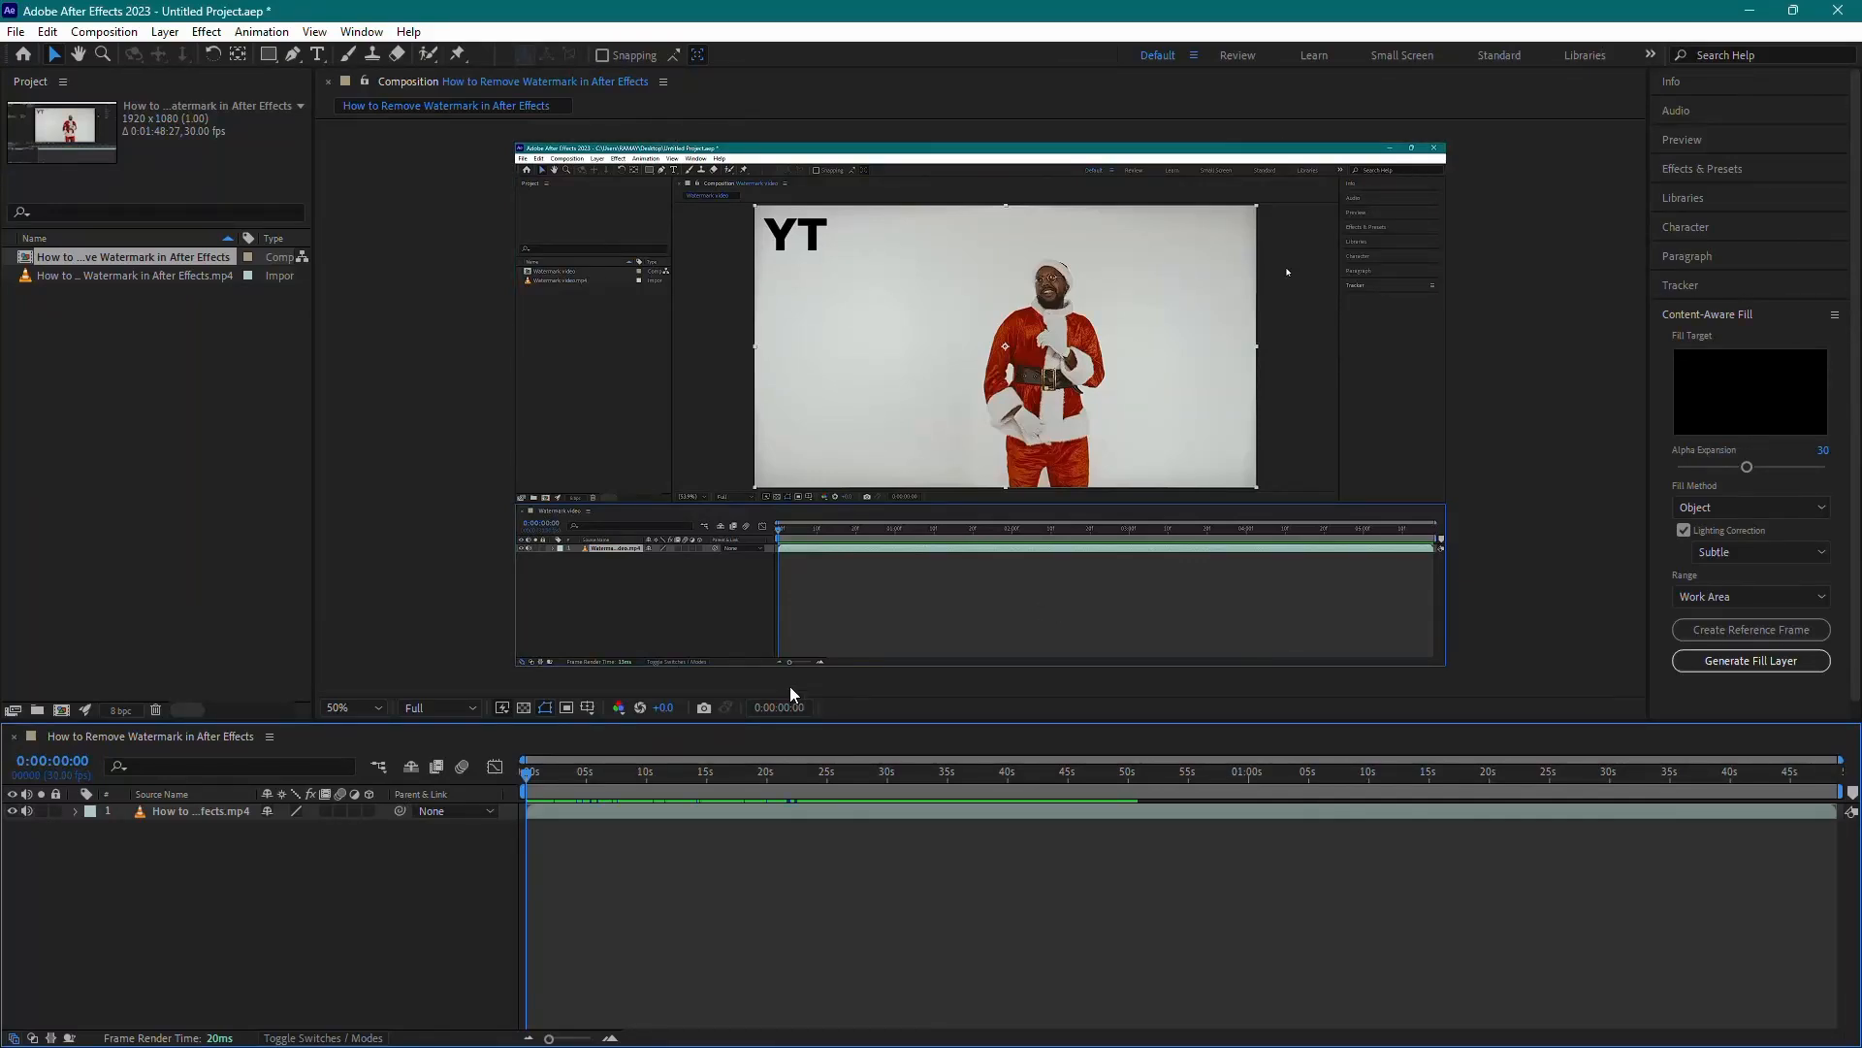
pyautogui.moveTo(814, 899)
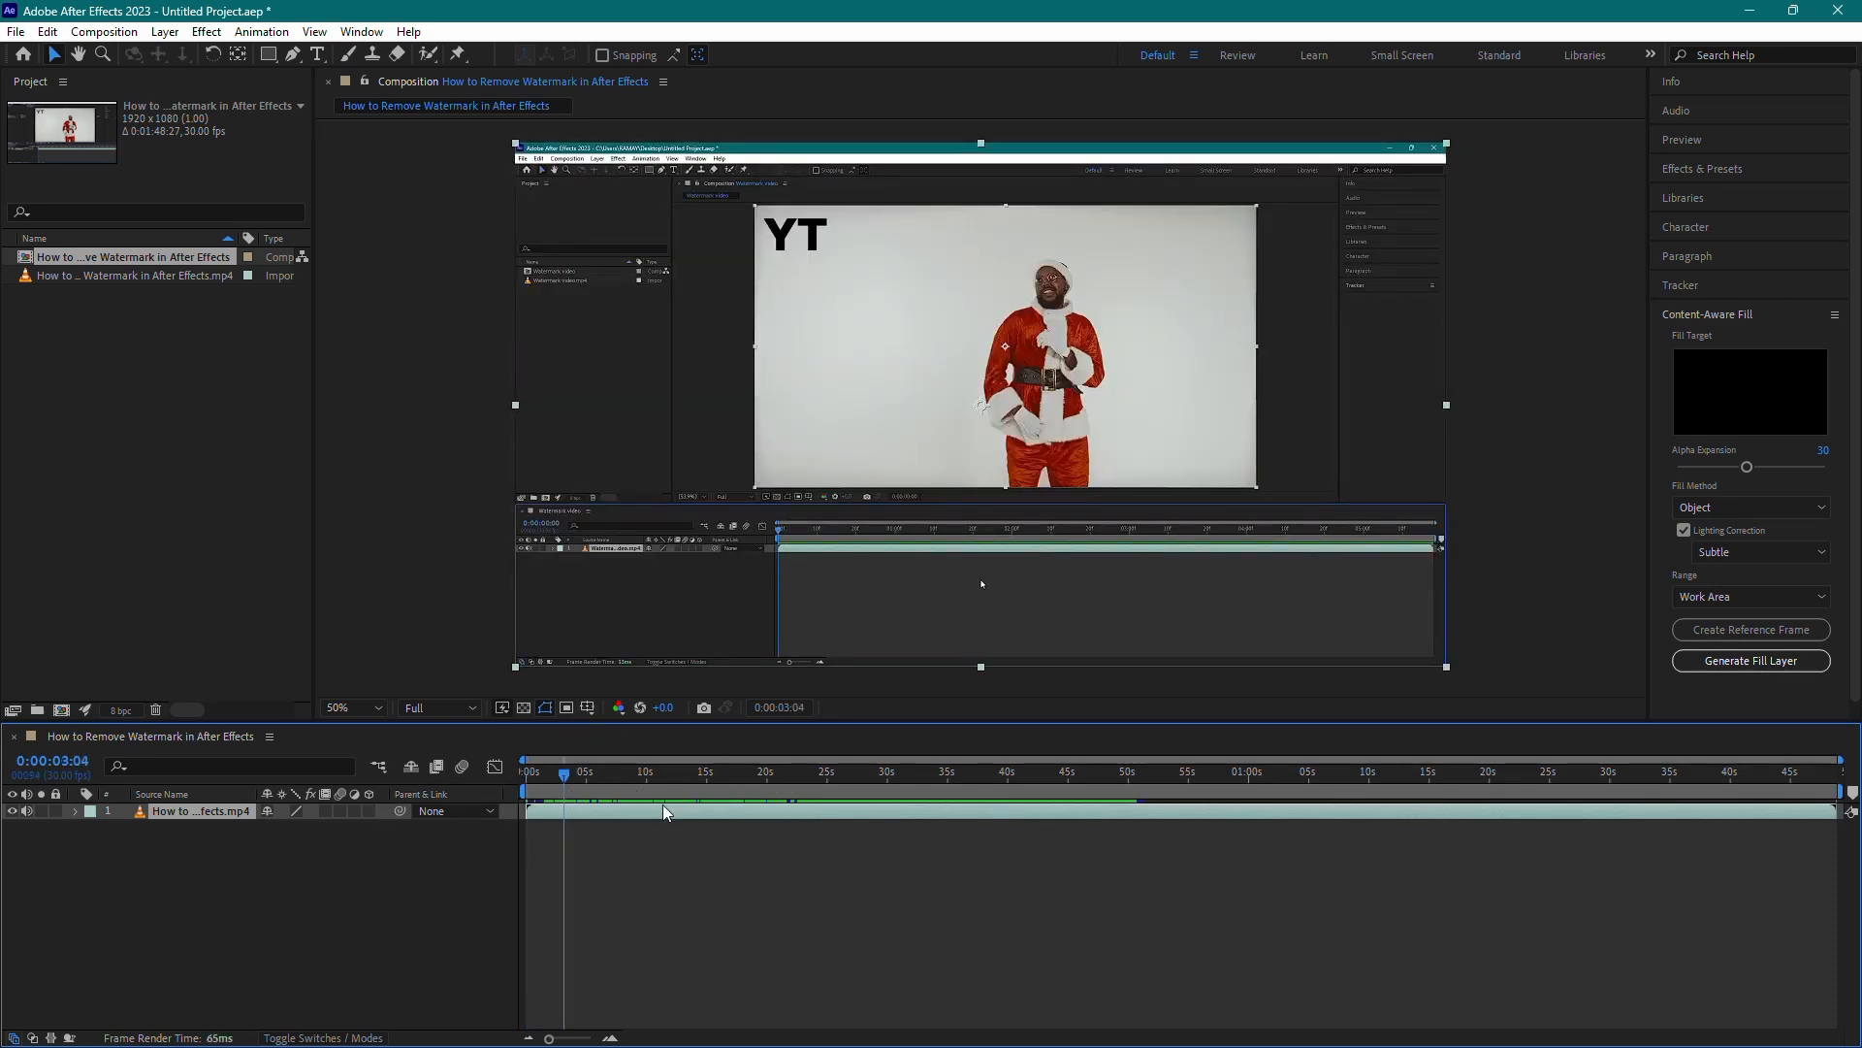
# Scrub the preview to a few moments around 14-17 seconds of the clip
pyautogui.click(612, 771)
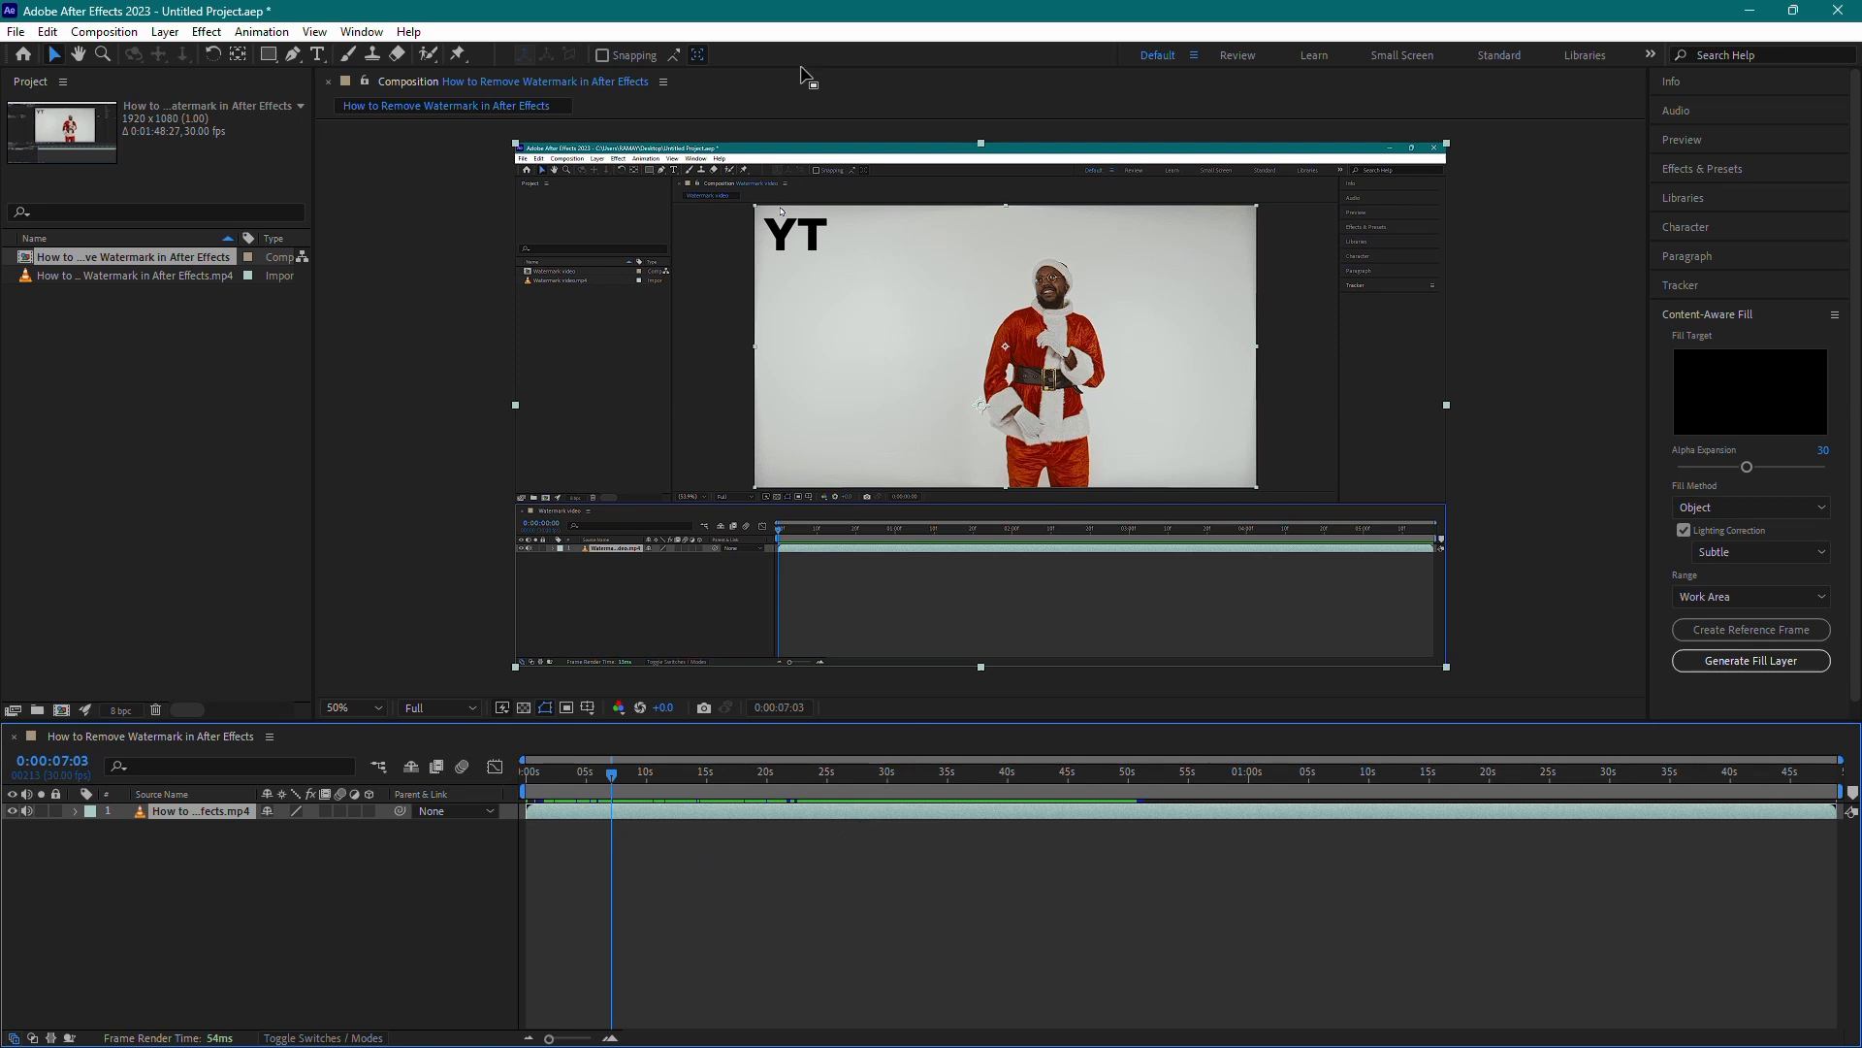
pyautogui.click(733, 772)
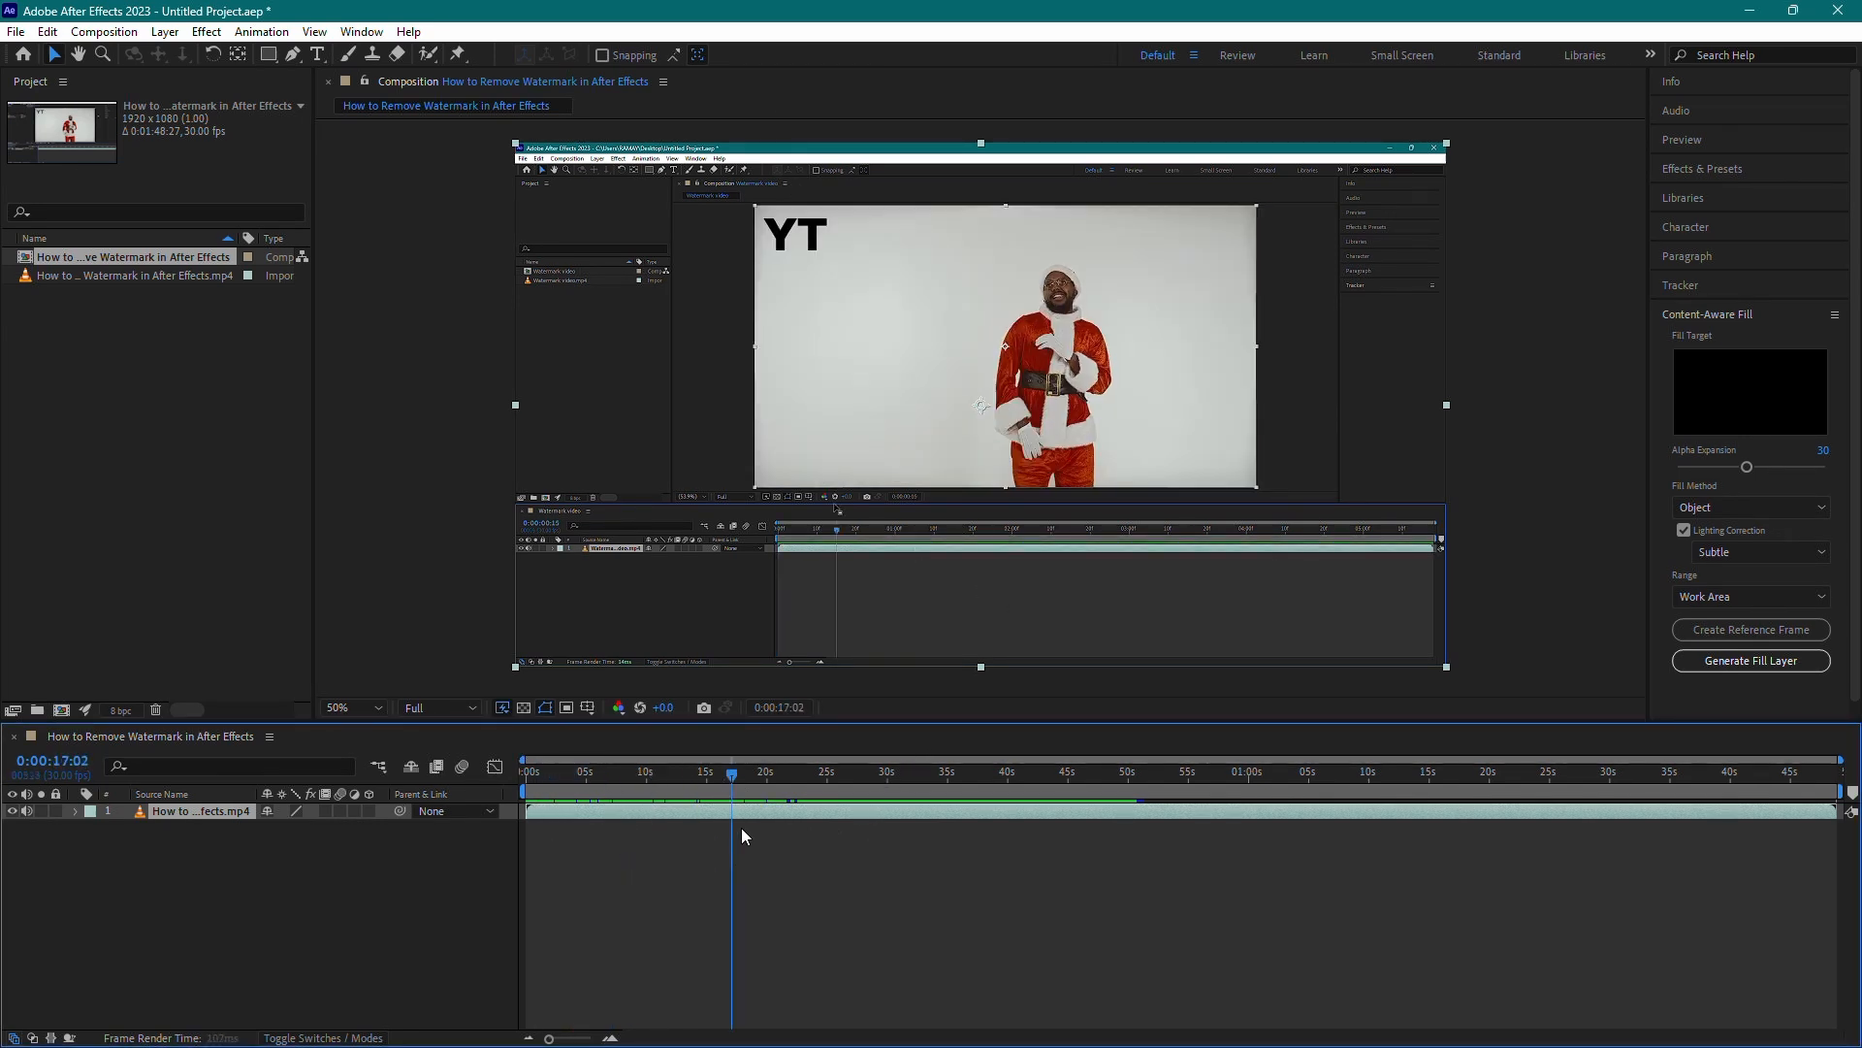
pyautogui.click(591, 771)
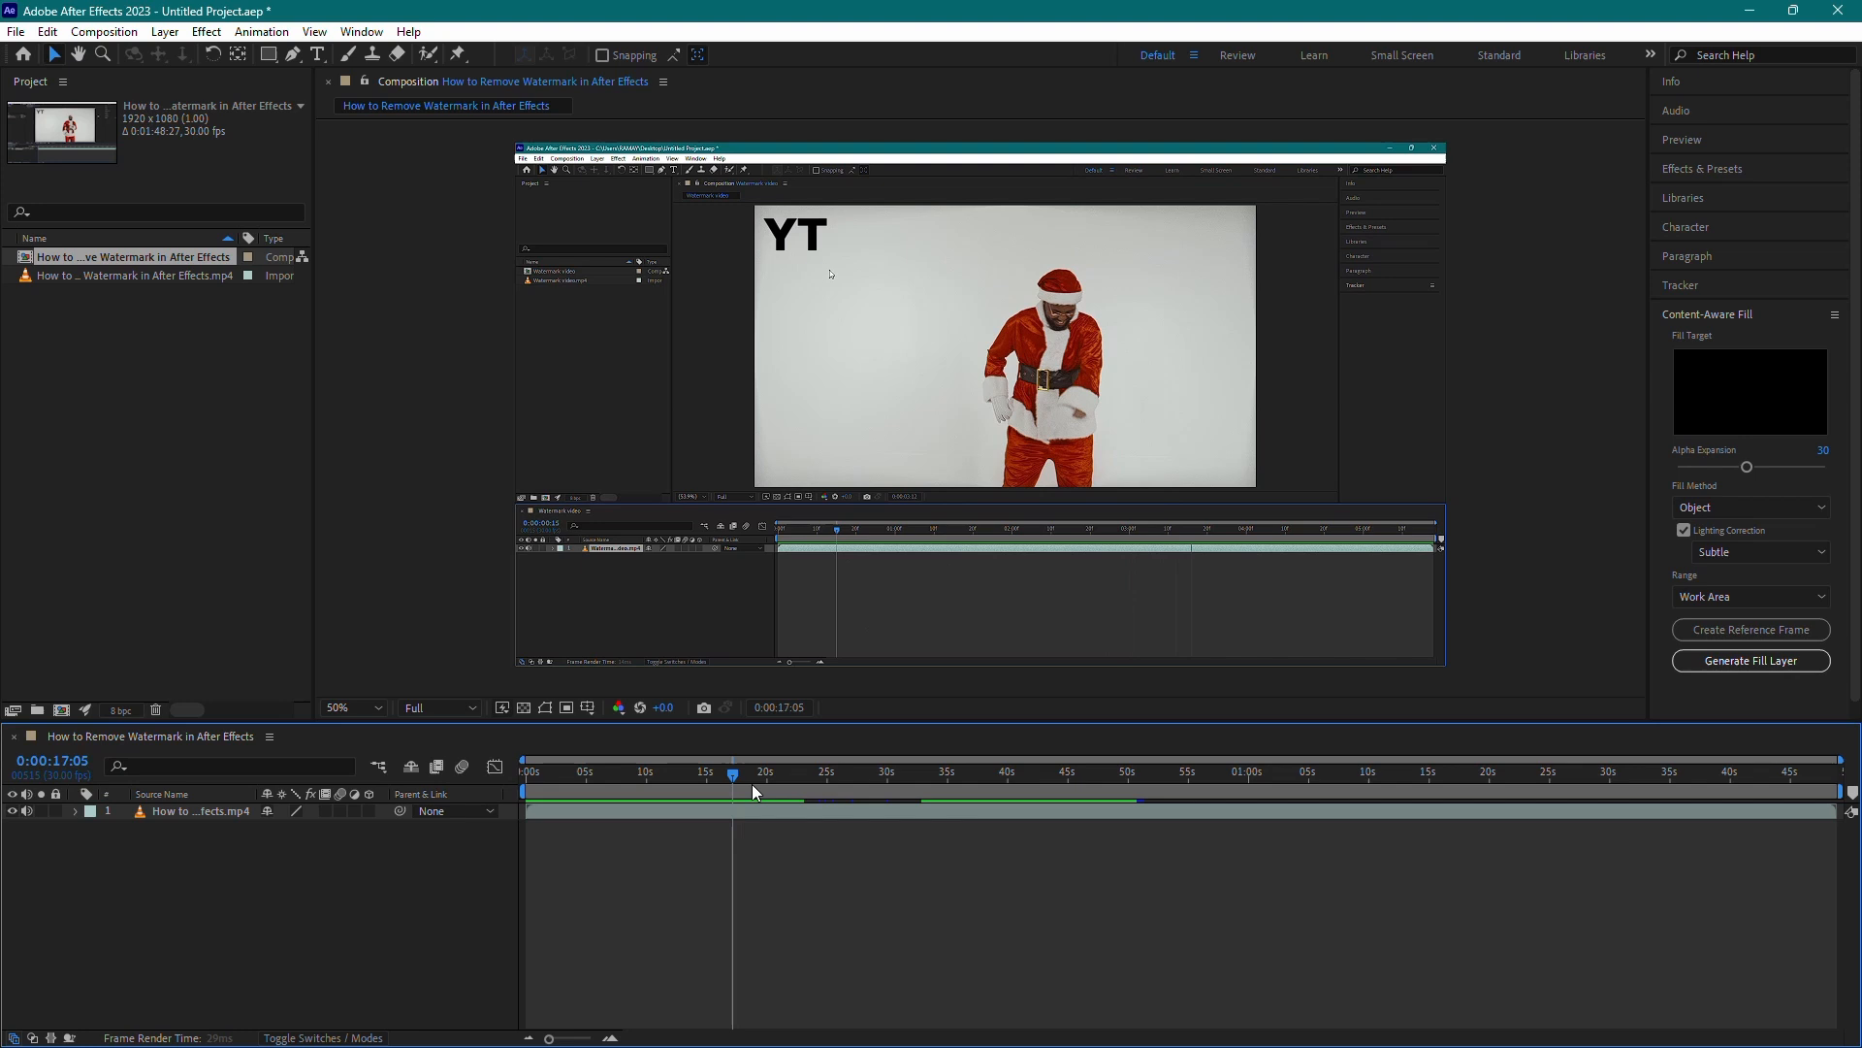
pyautogui.click(604, 769)
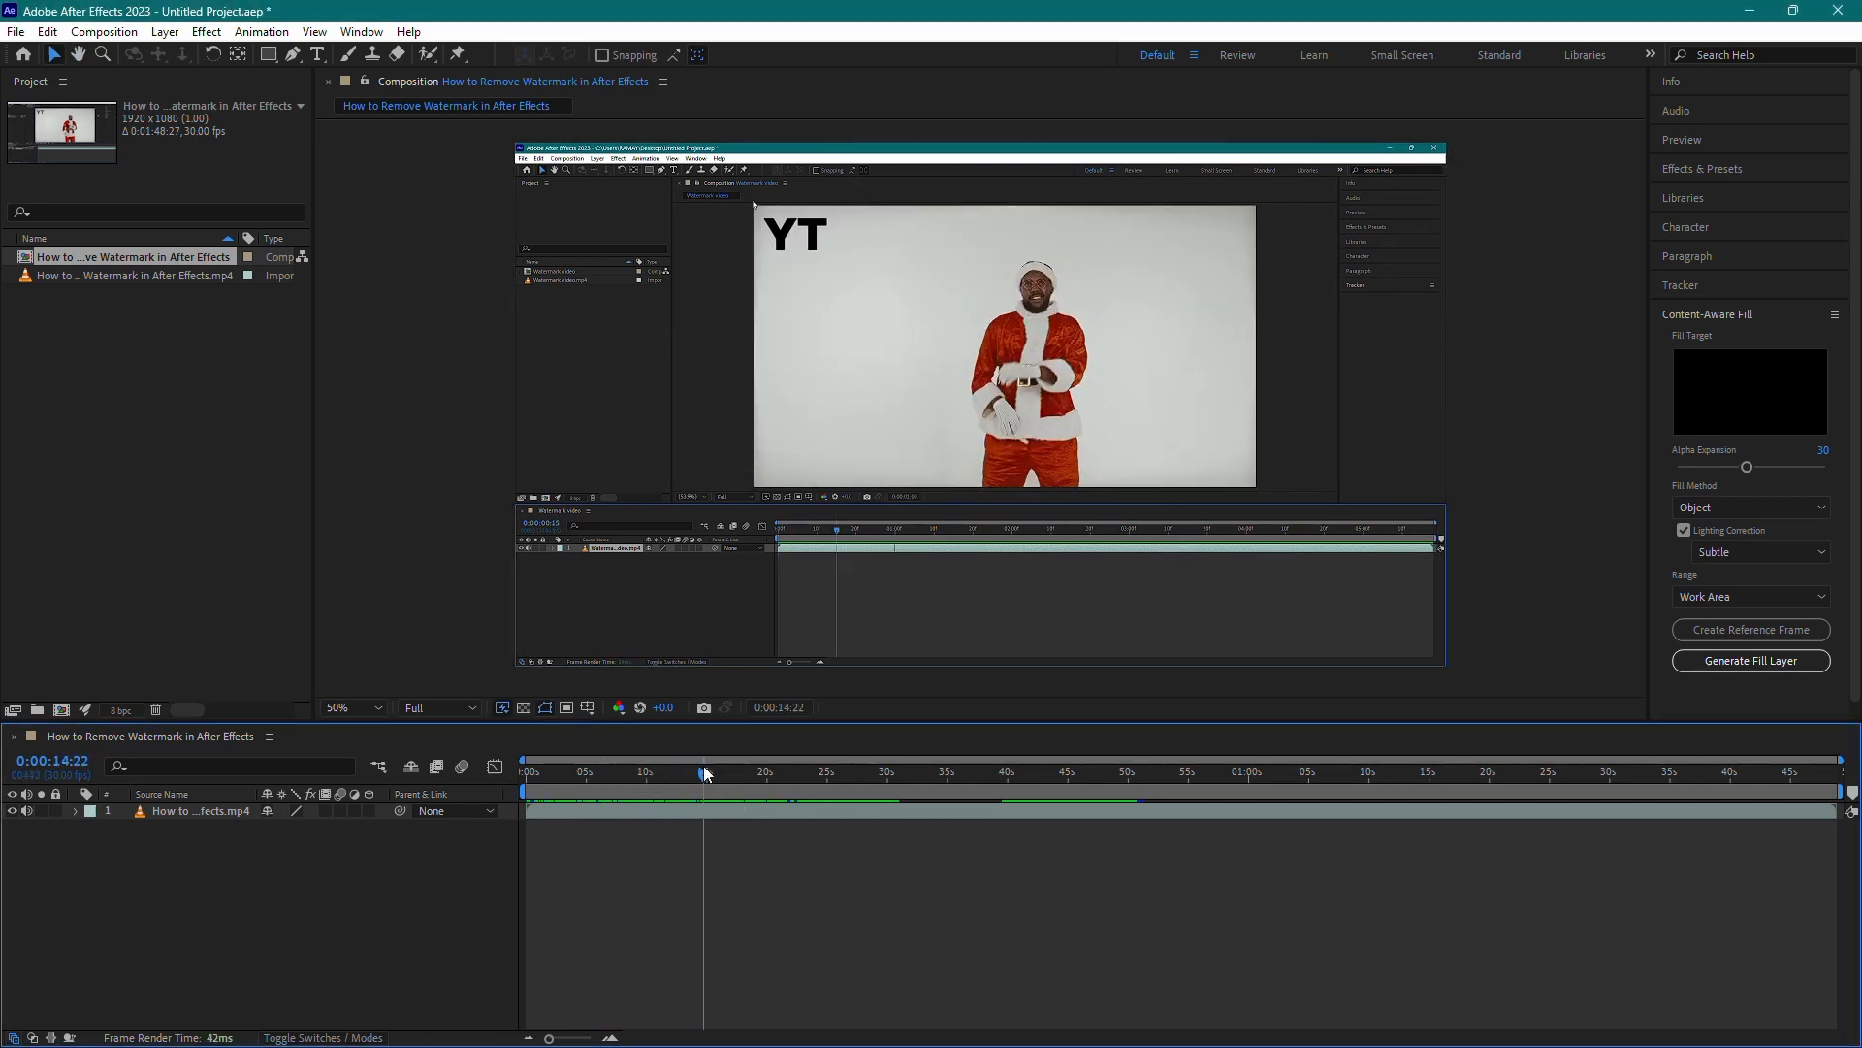
# Pre-compose the video layer into a new nested composition named after the clip
pyautogui.rightClick(663, 824)
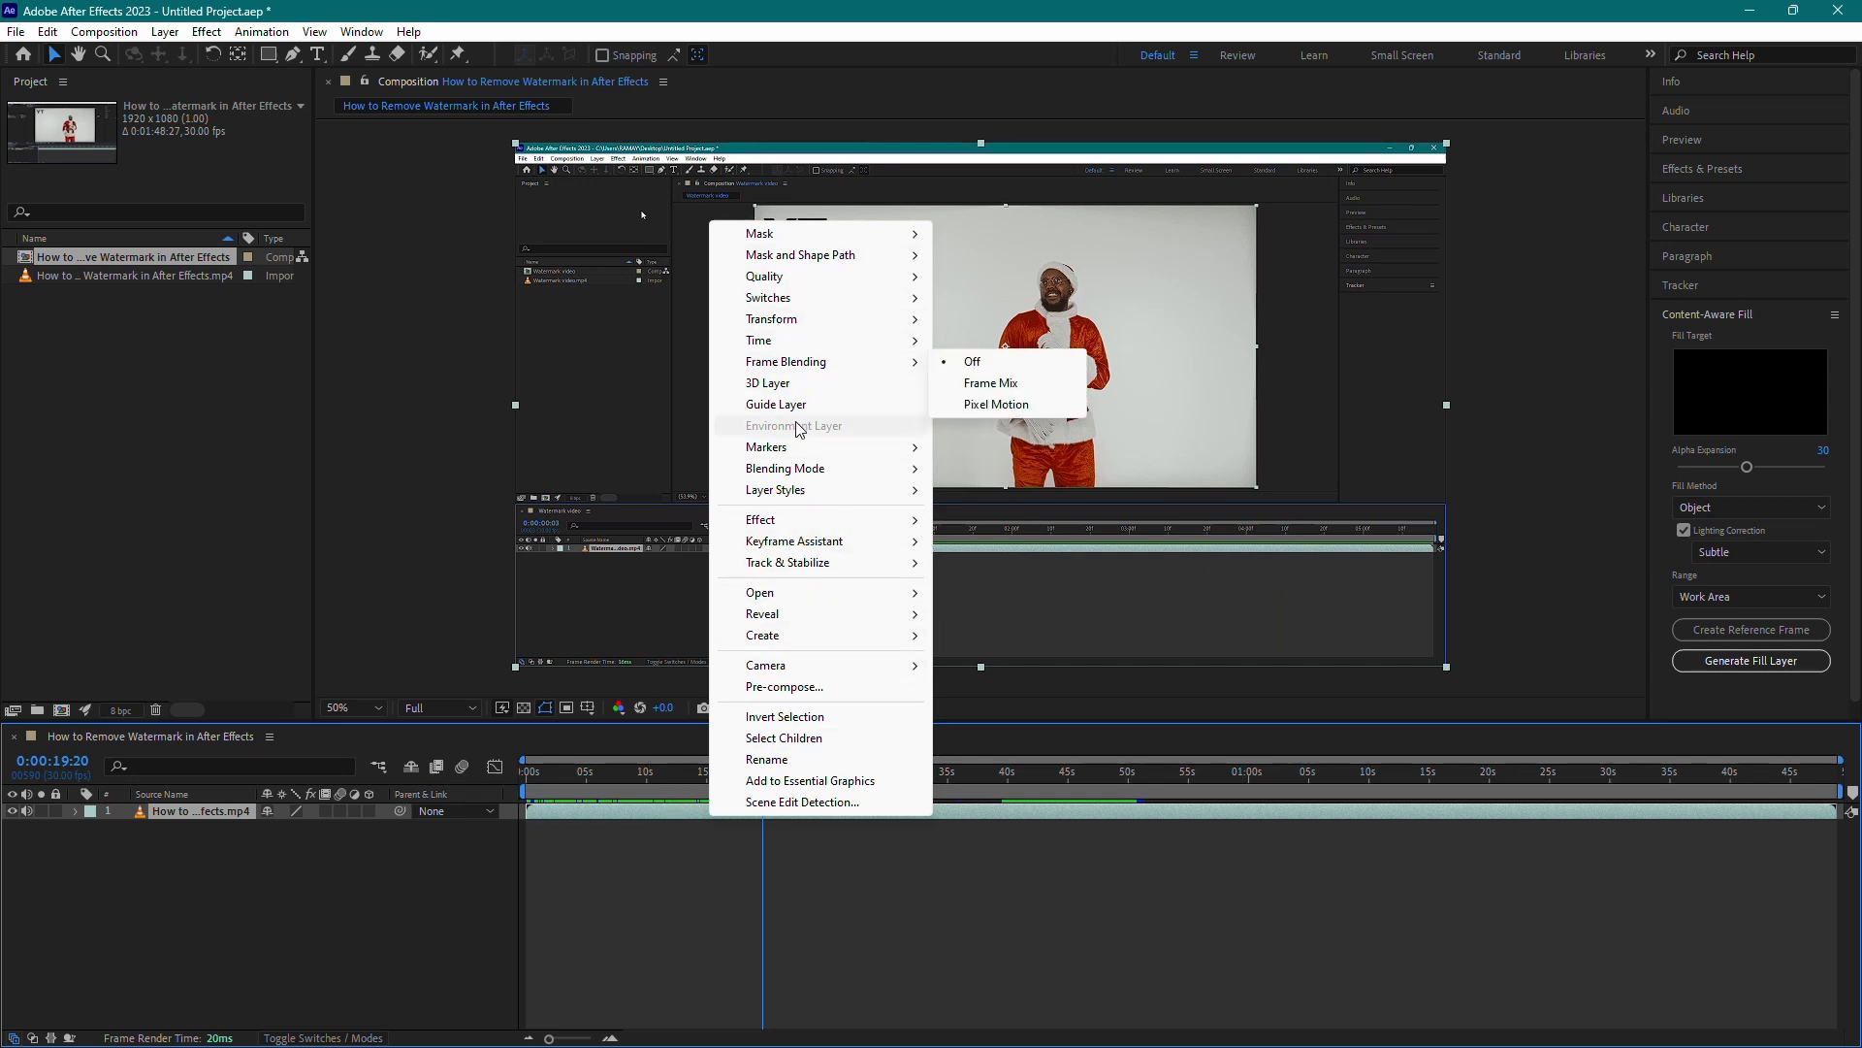
pyautogui.click(784, 686)
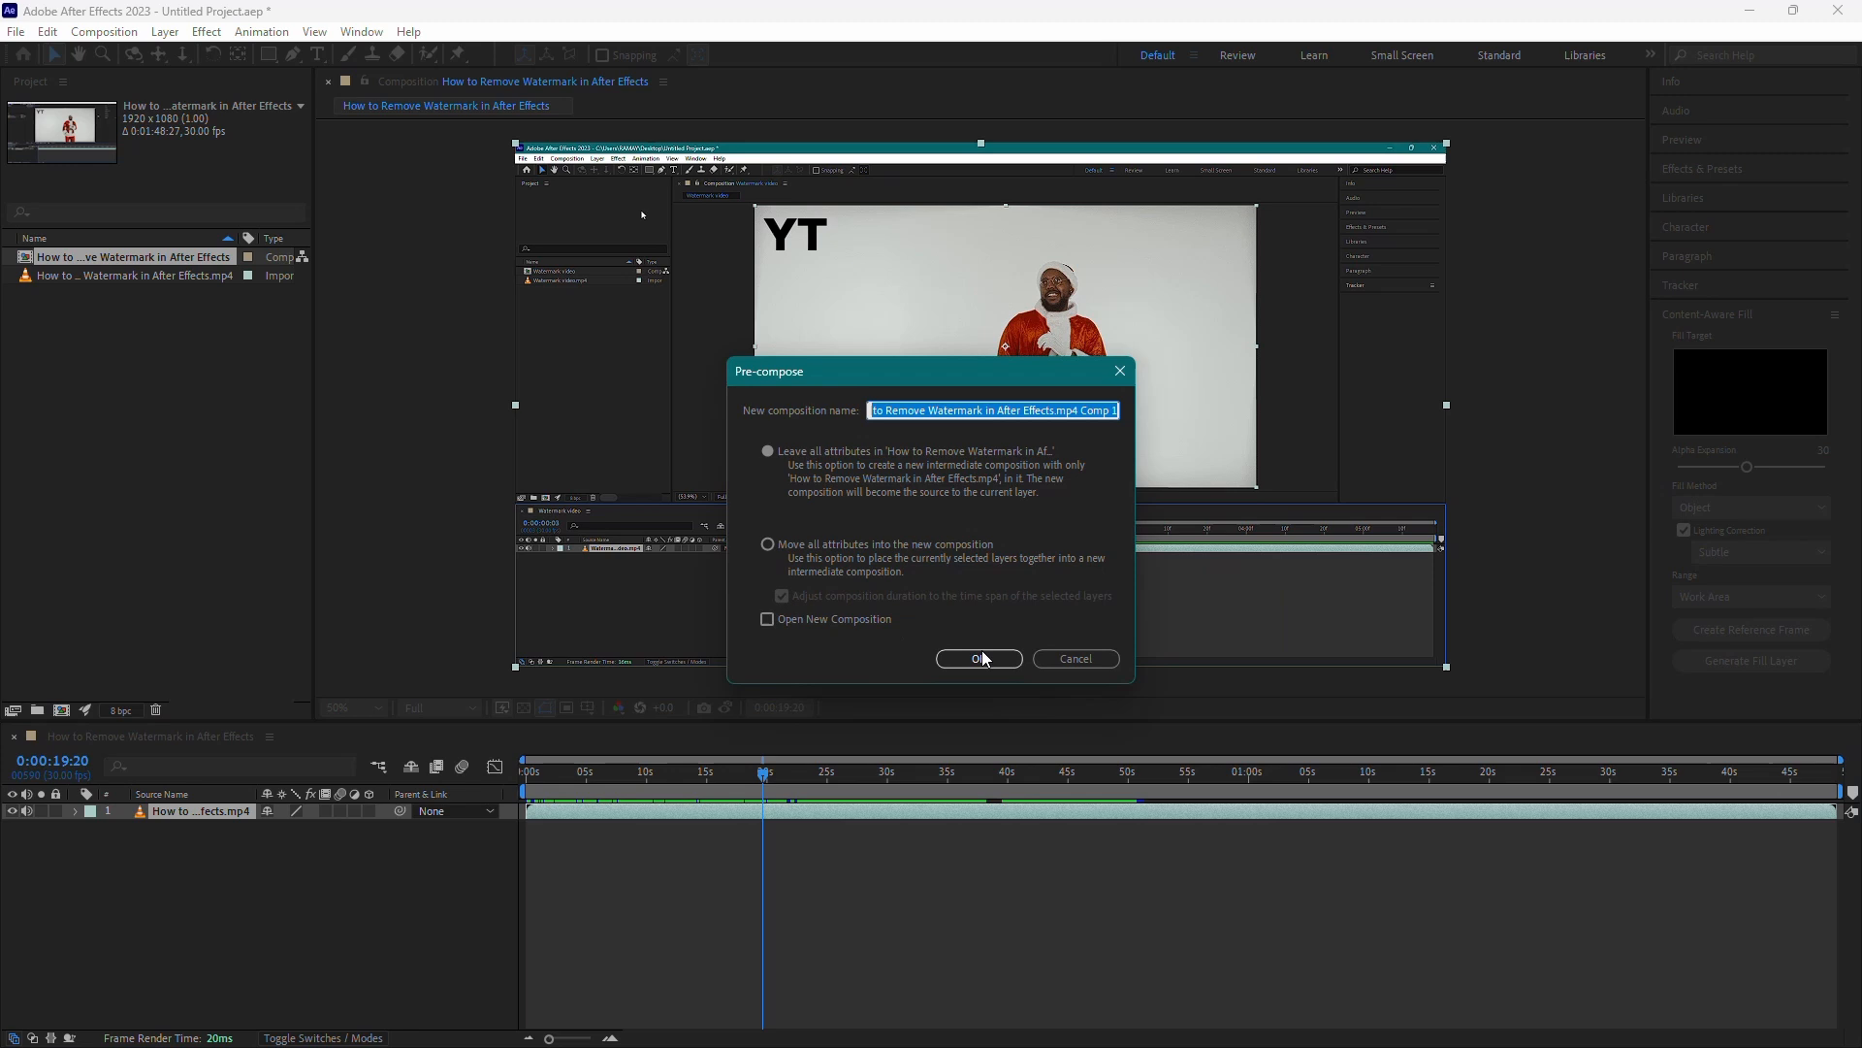
pyautogui.click(977, 657)
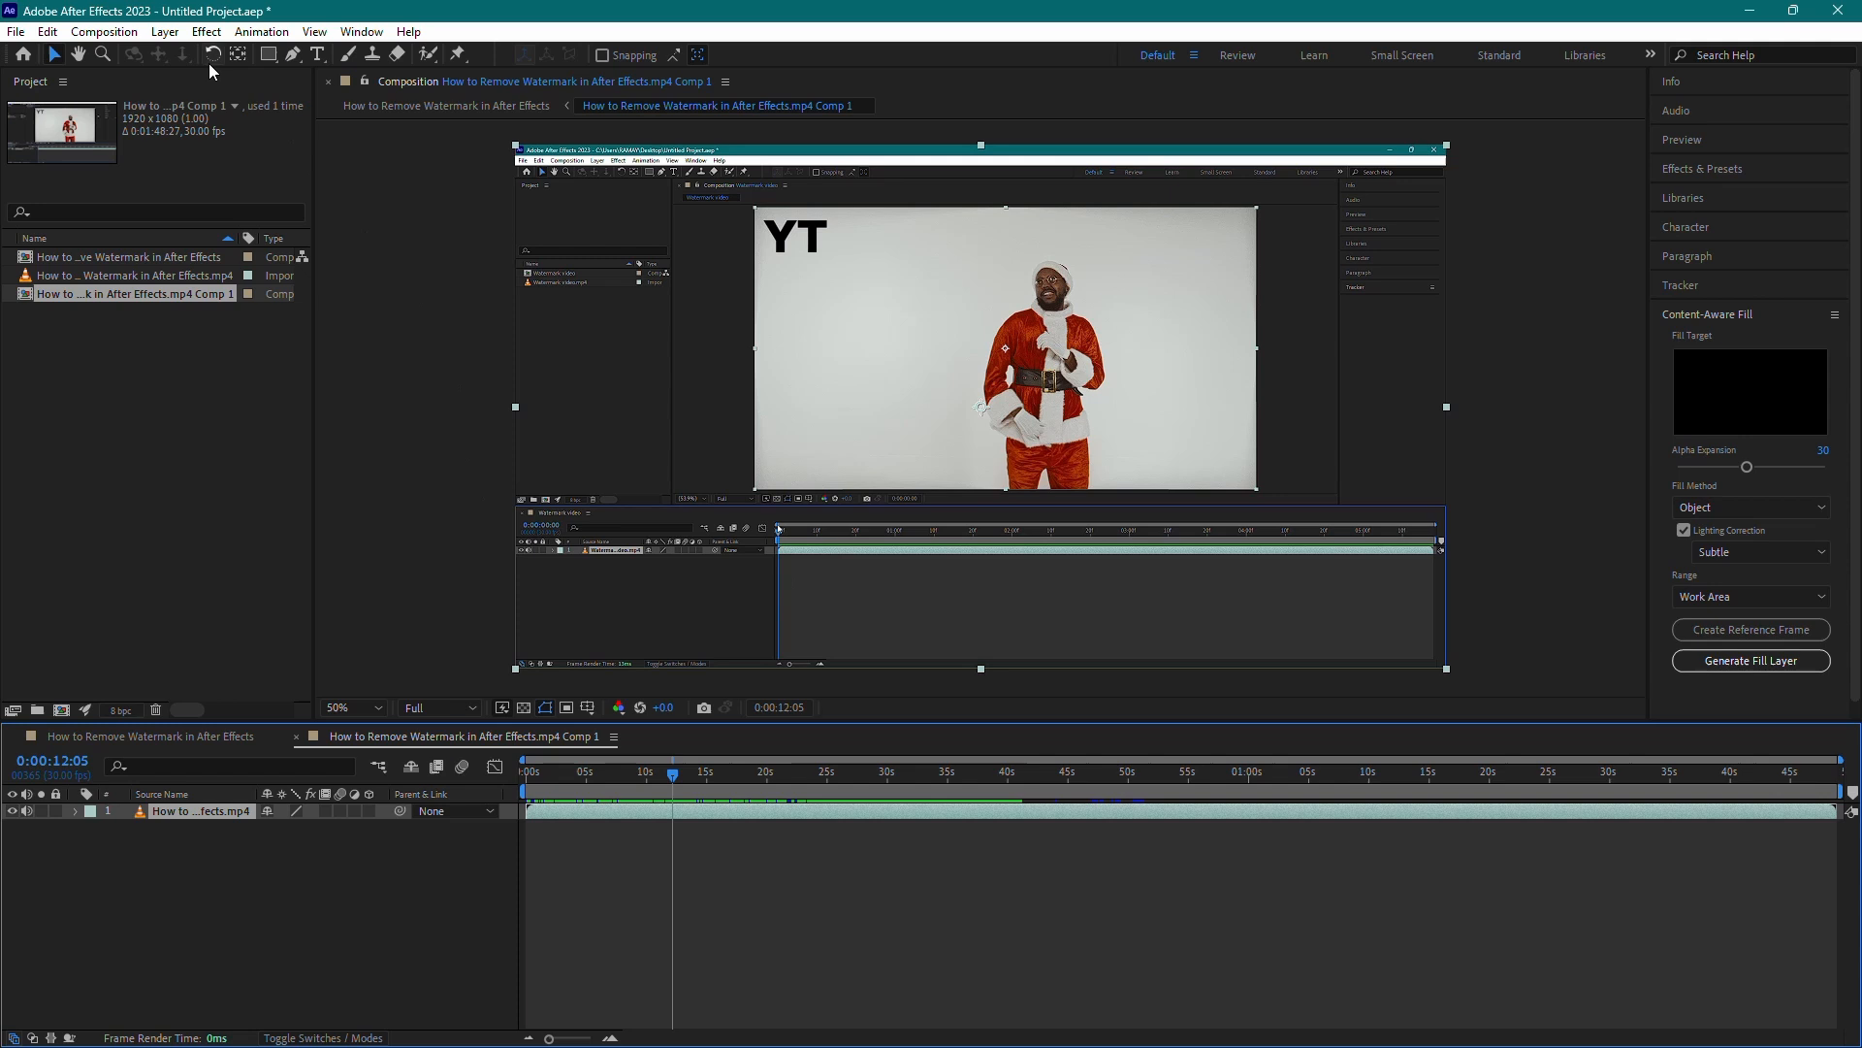
# Add the Comp 1 composition to the Render Queue from the Composition menu
pyautogui.click(104, 31)
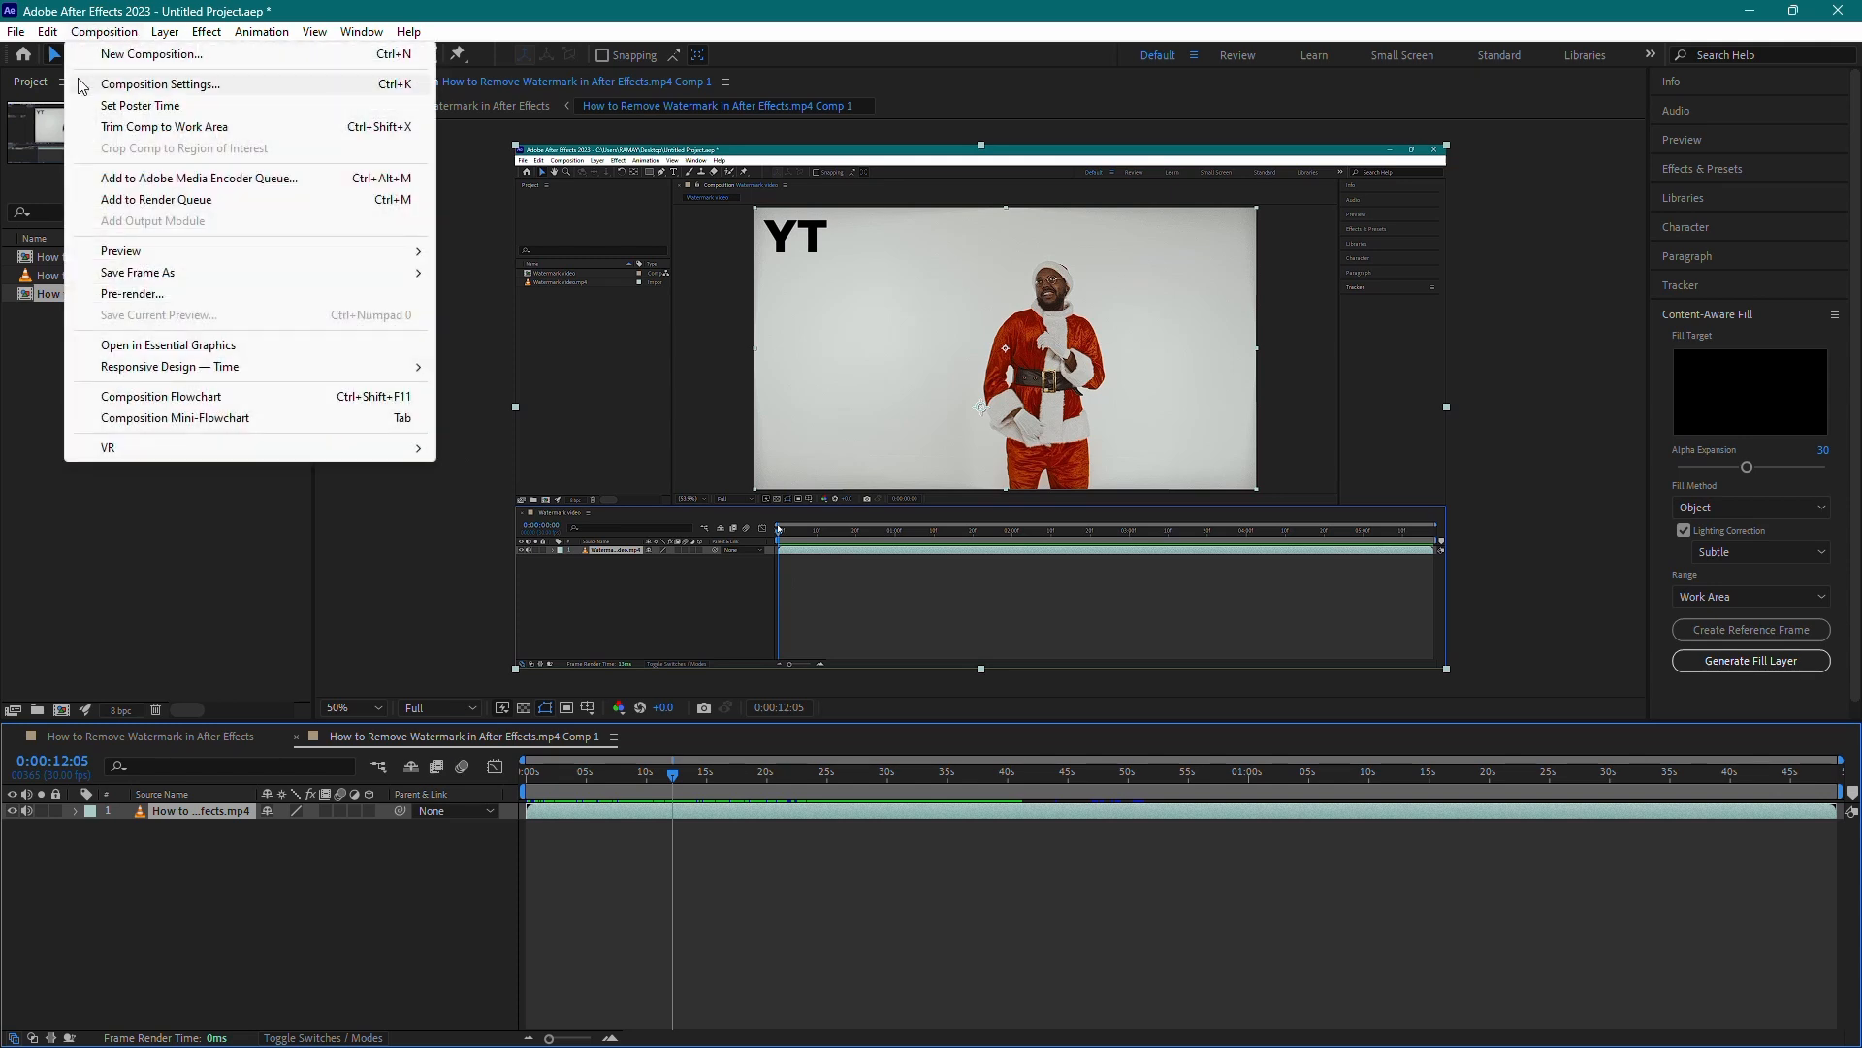
pyautogui.moveTo(136, 222)
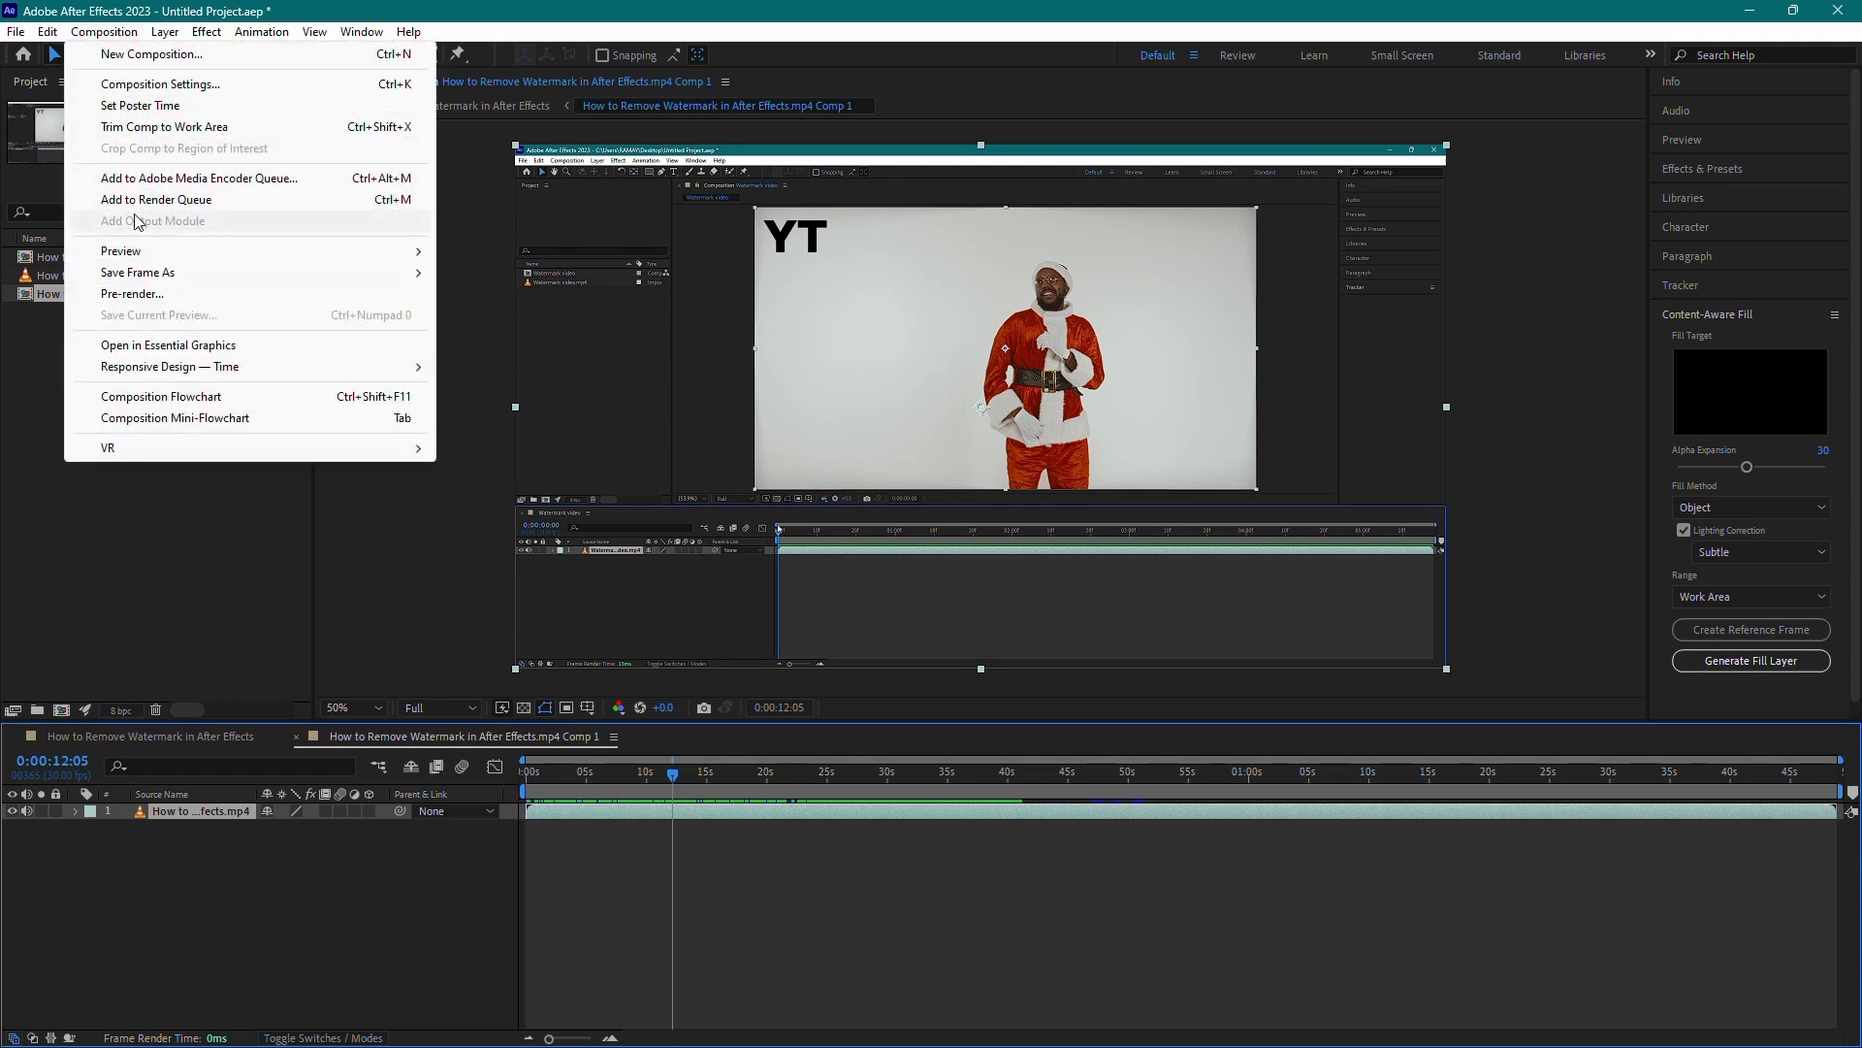
pyautogui.click(154, 199)
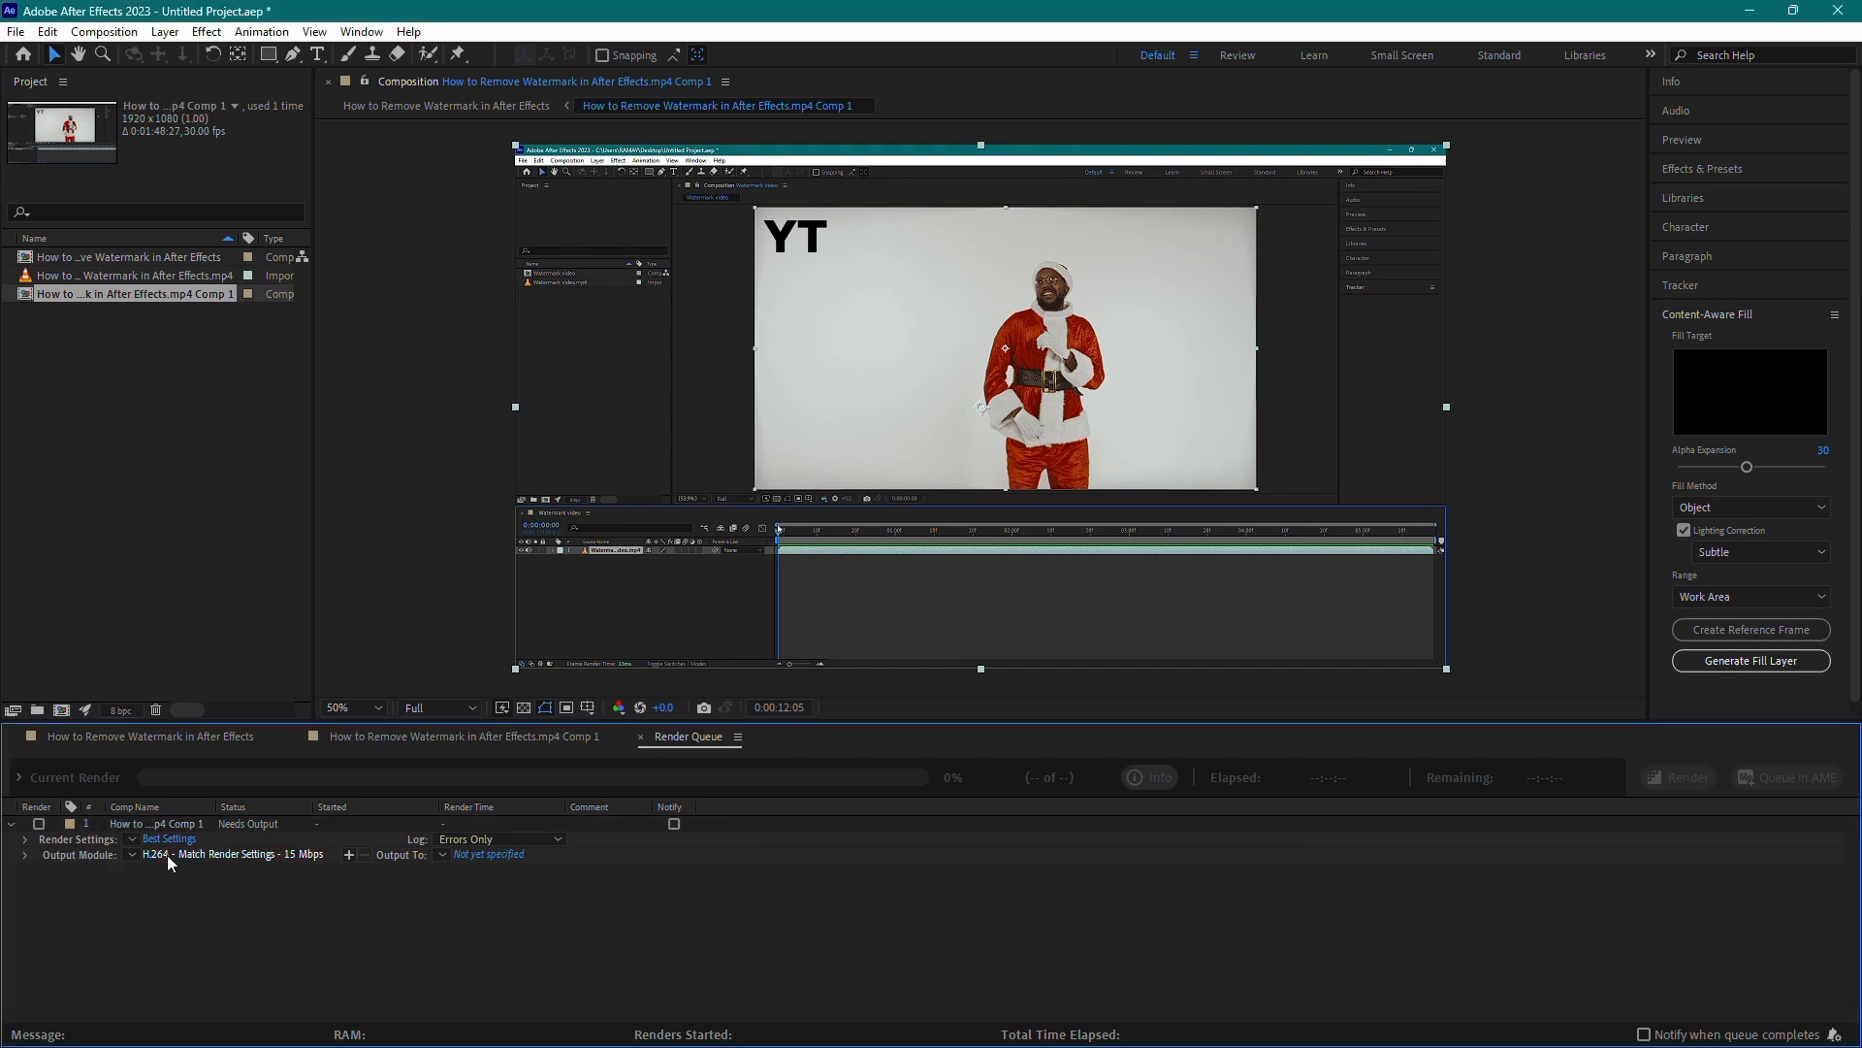
pyautogui.moveTo(300, 878)
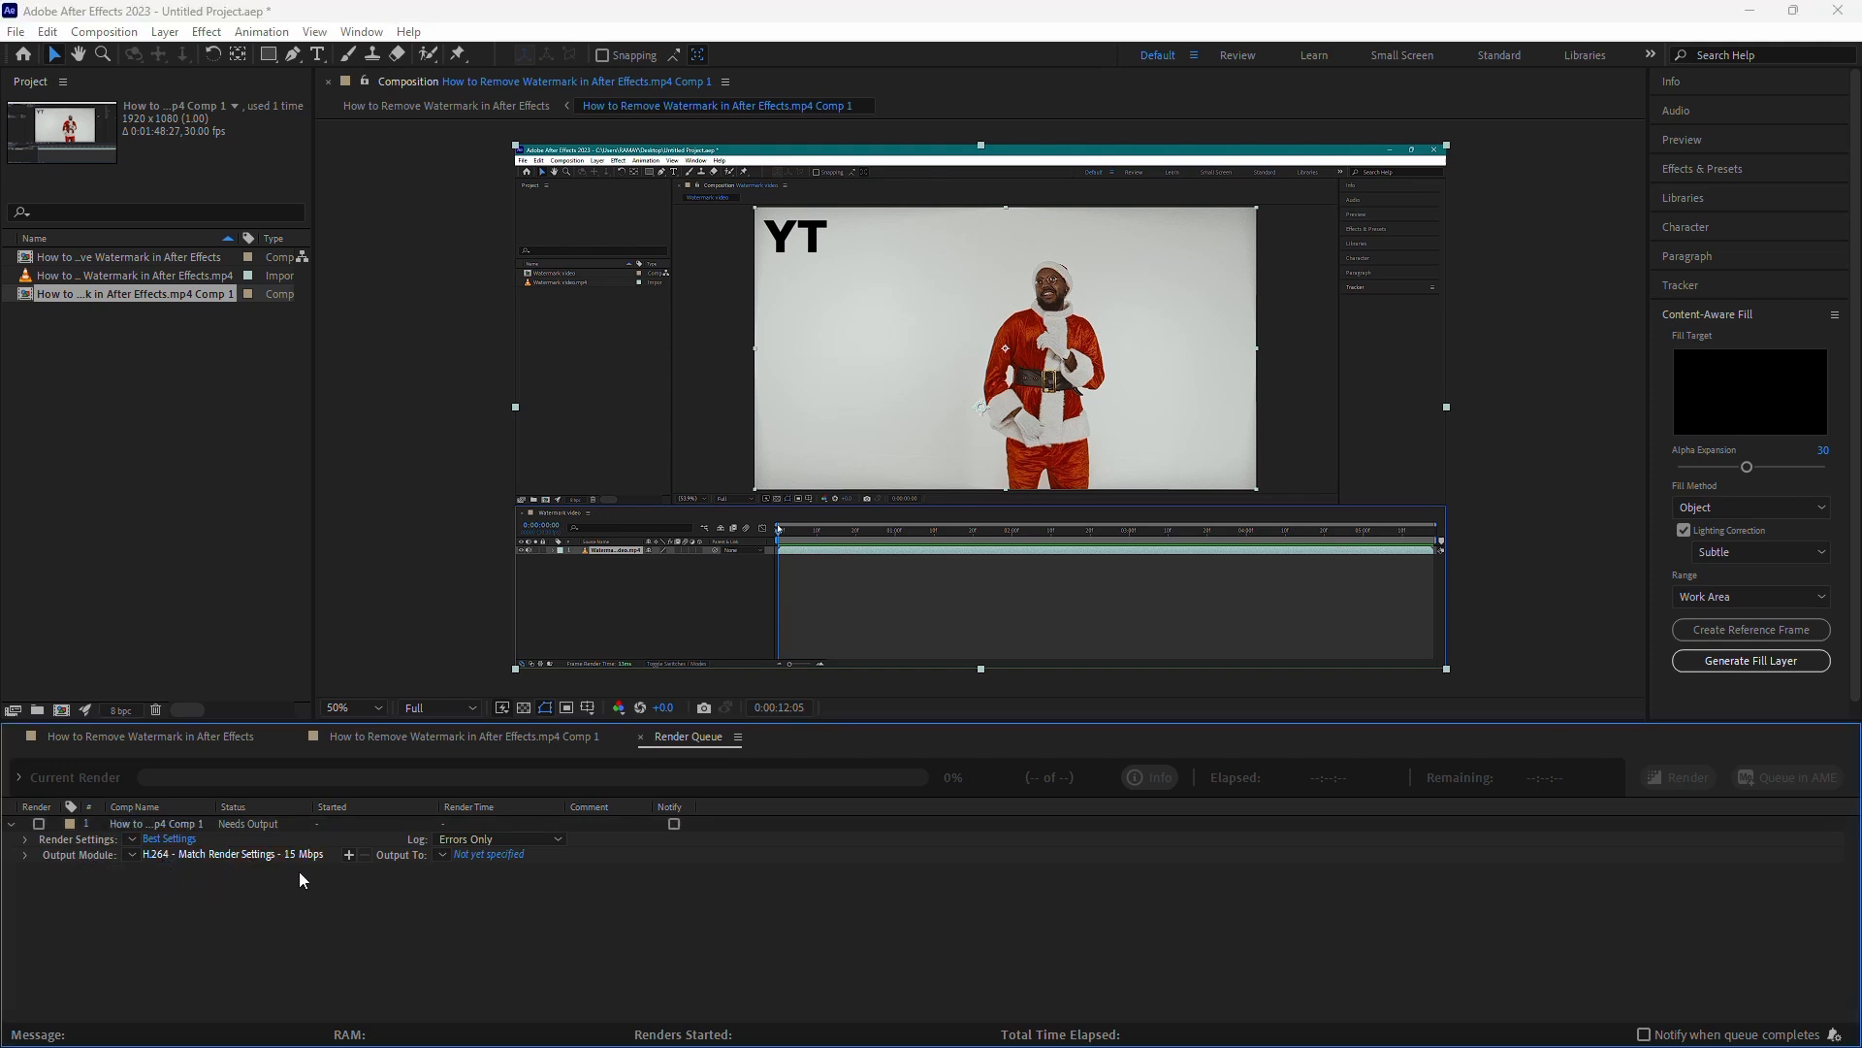
# Set the render item's Output Module format to MP3 with audio output on
pyautogui.click(229, 853)
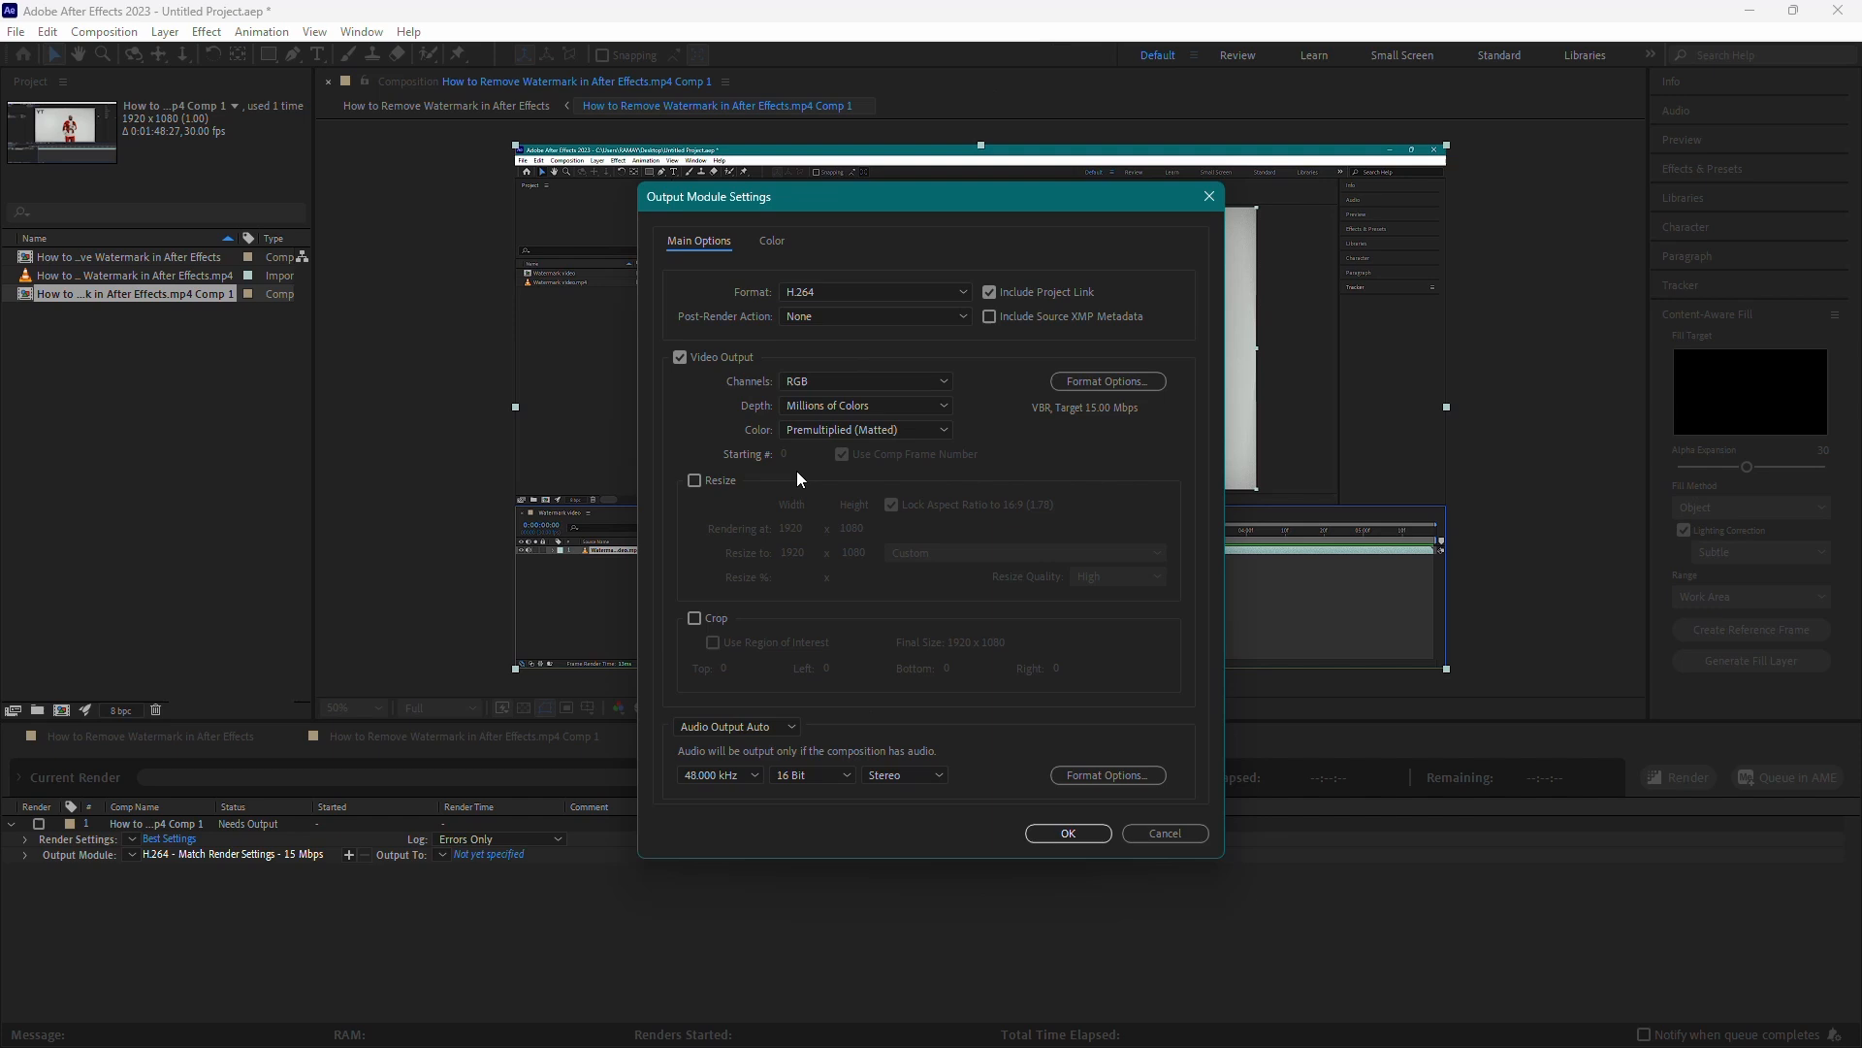
pyautogui.moveTo(820, 297)
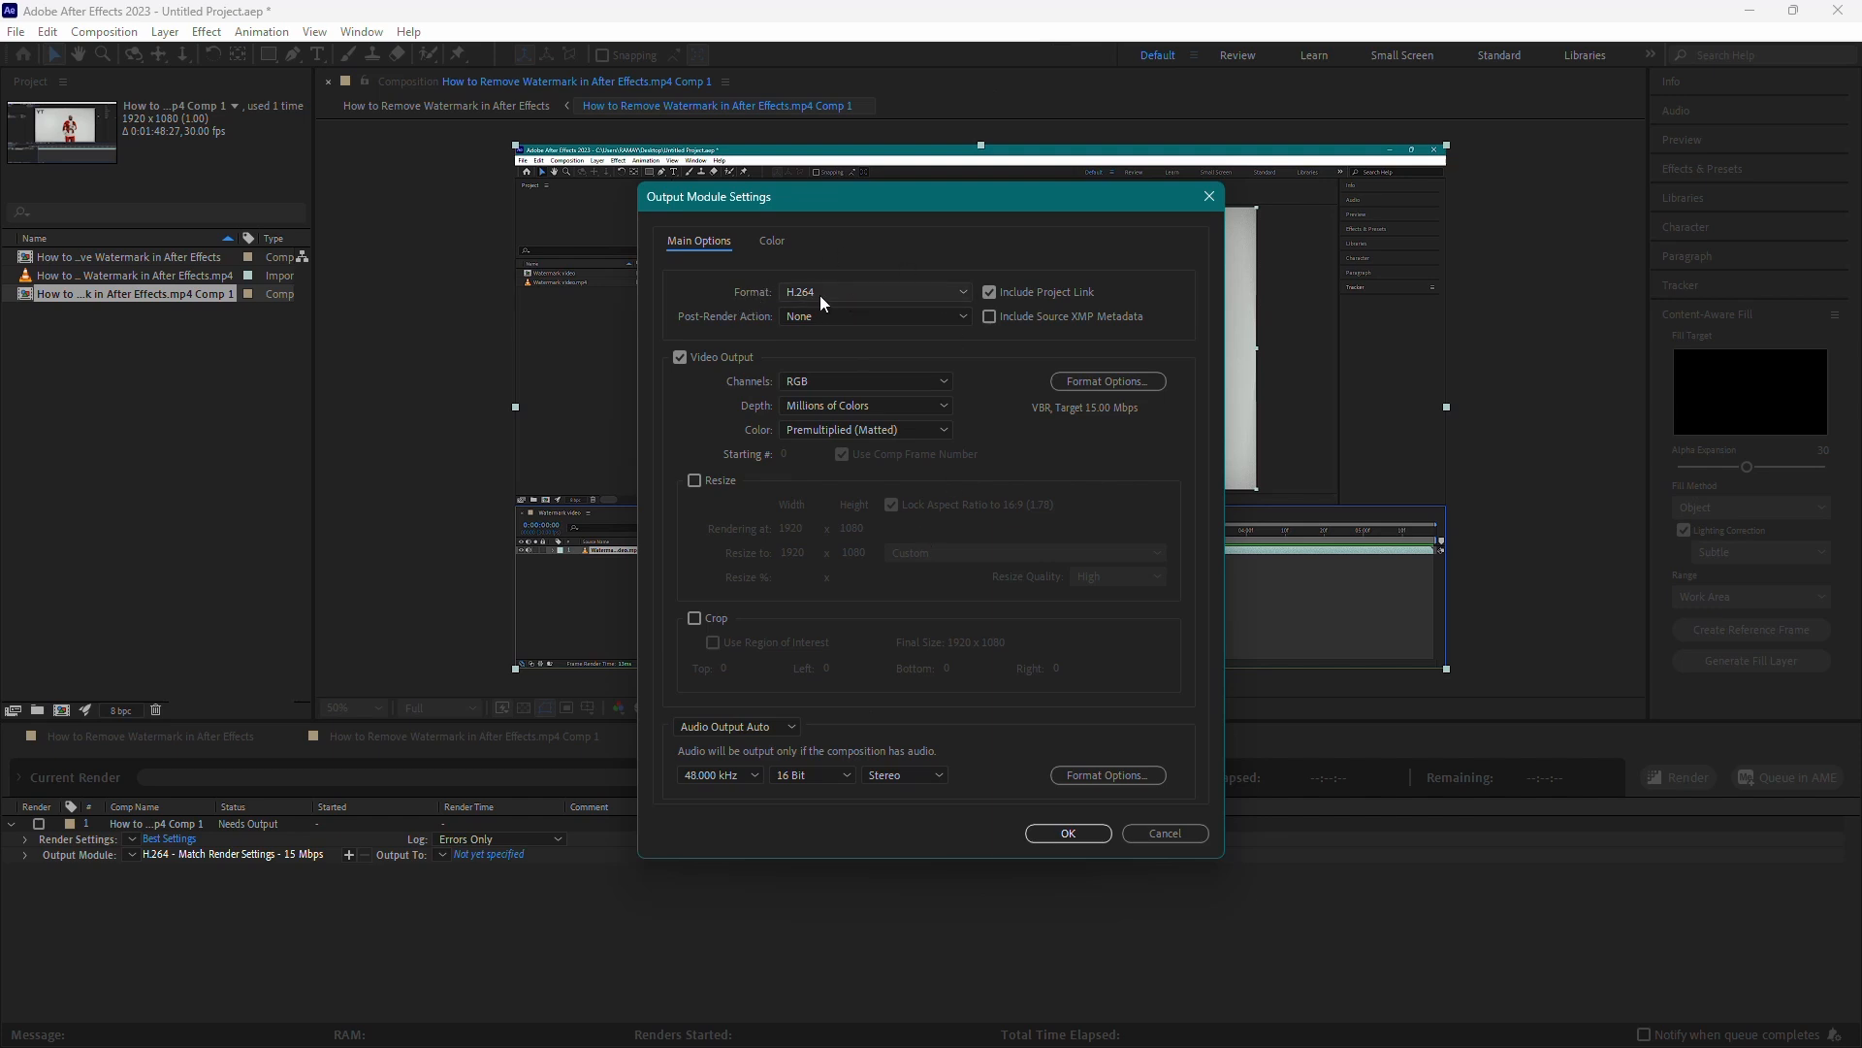
pyautogui.click(874, 291)
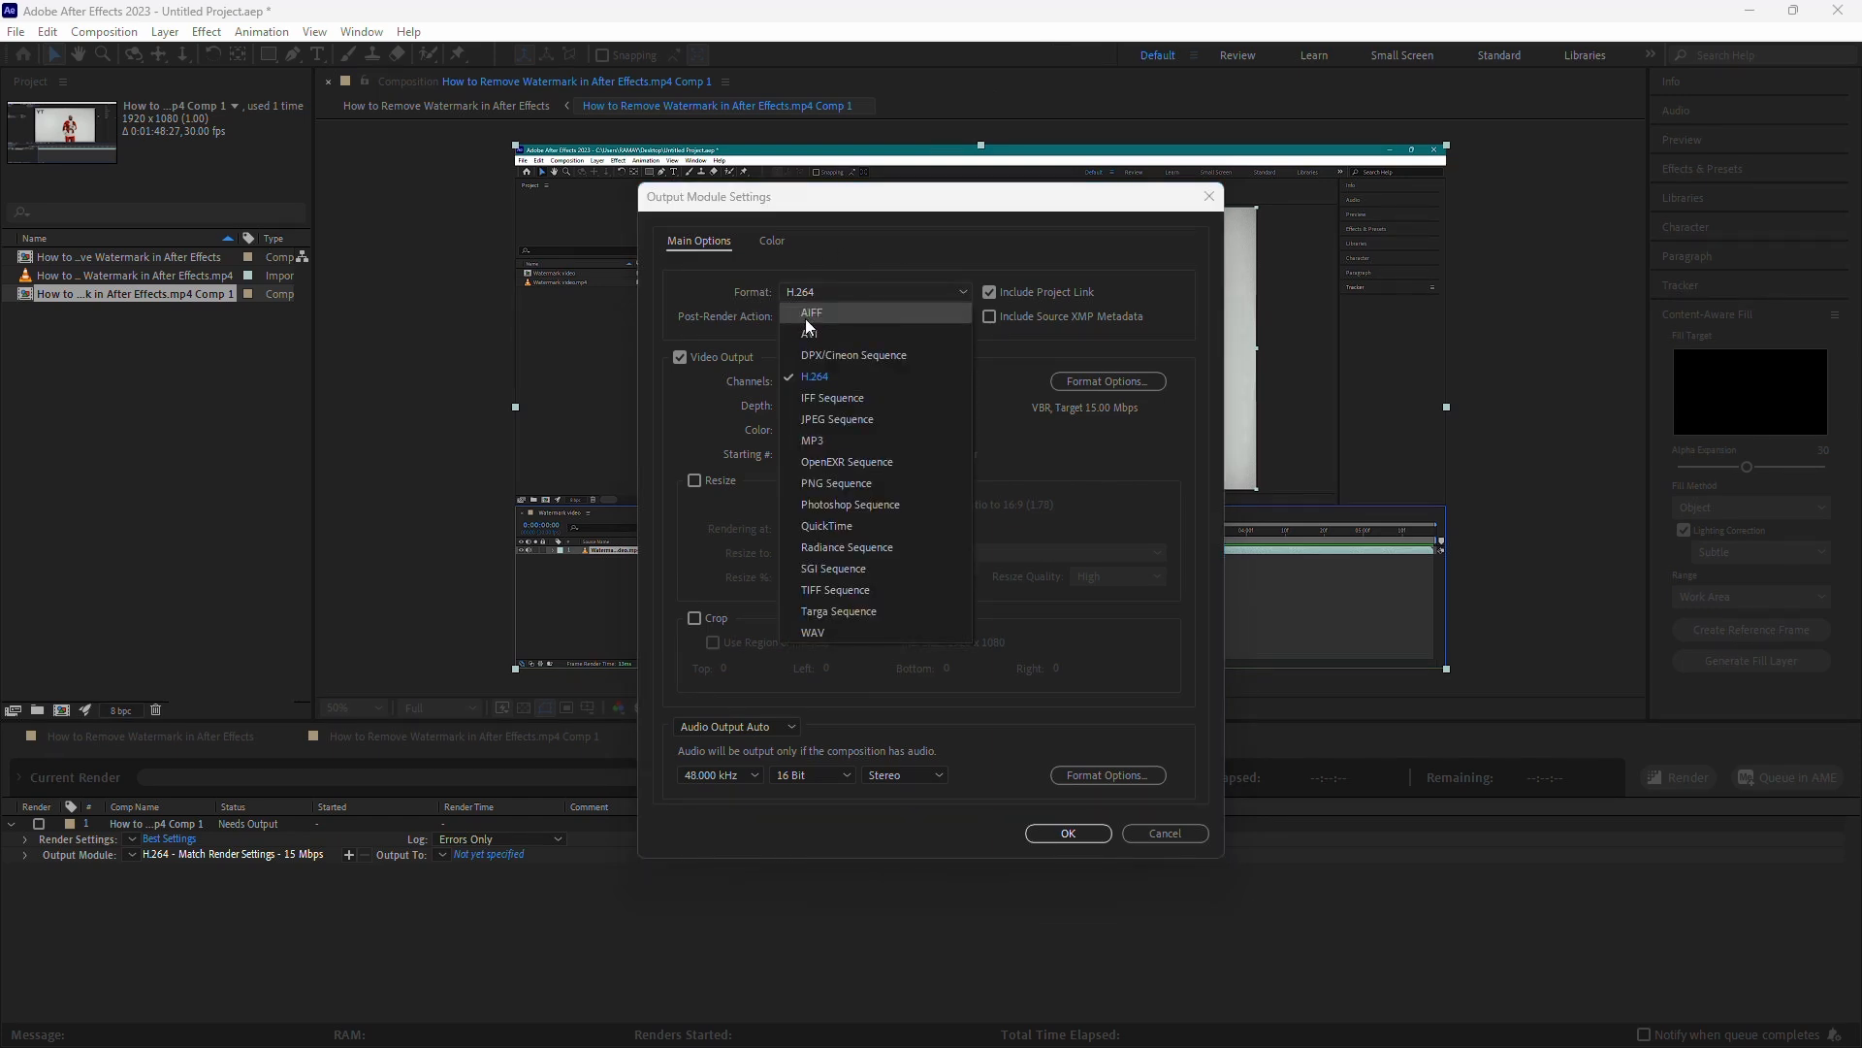
pyautogui.moveTo(814, 441)
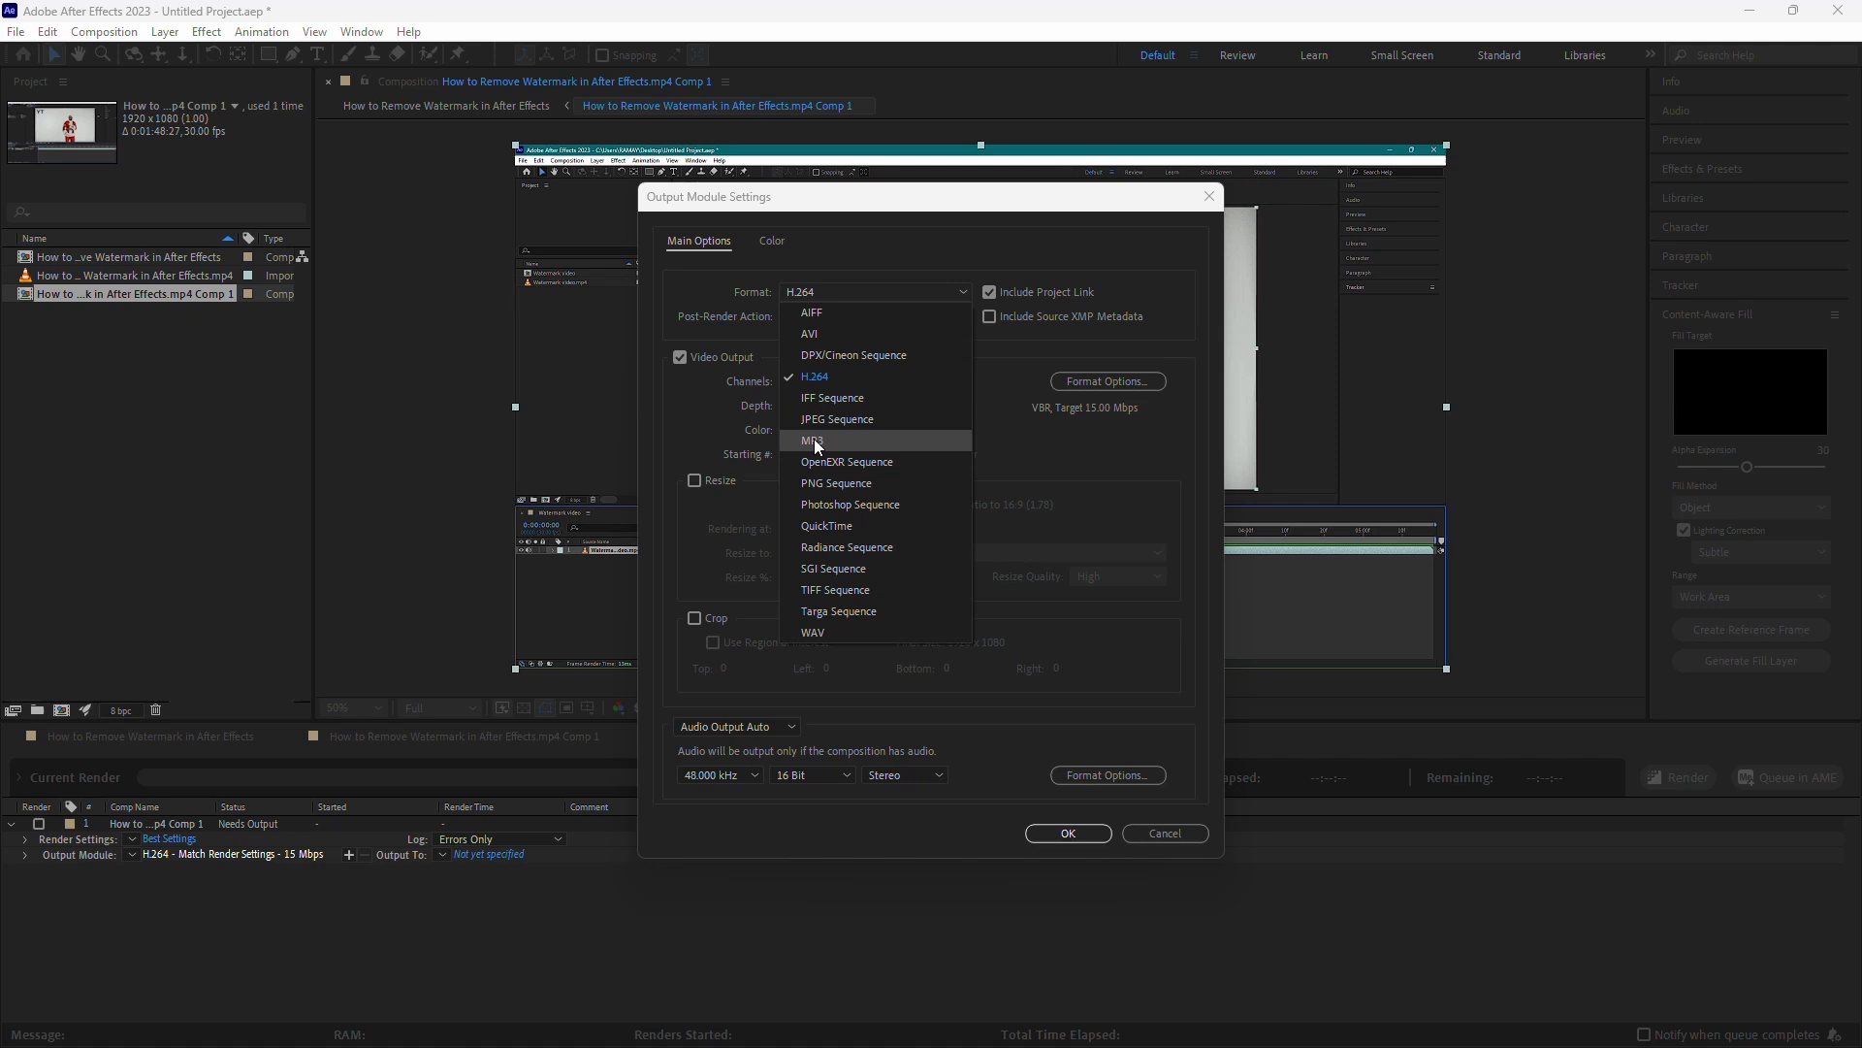
pyautogui.click(813, 439)
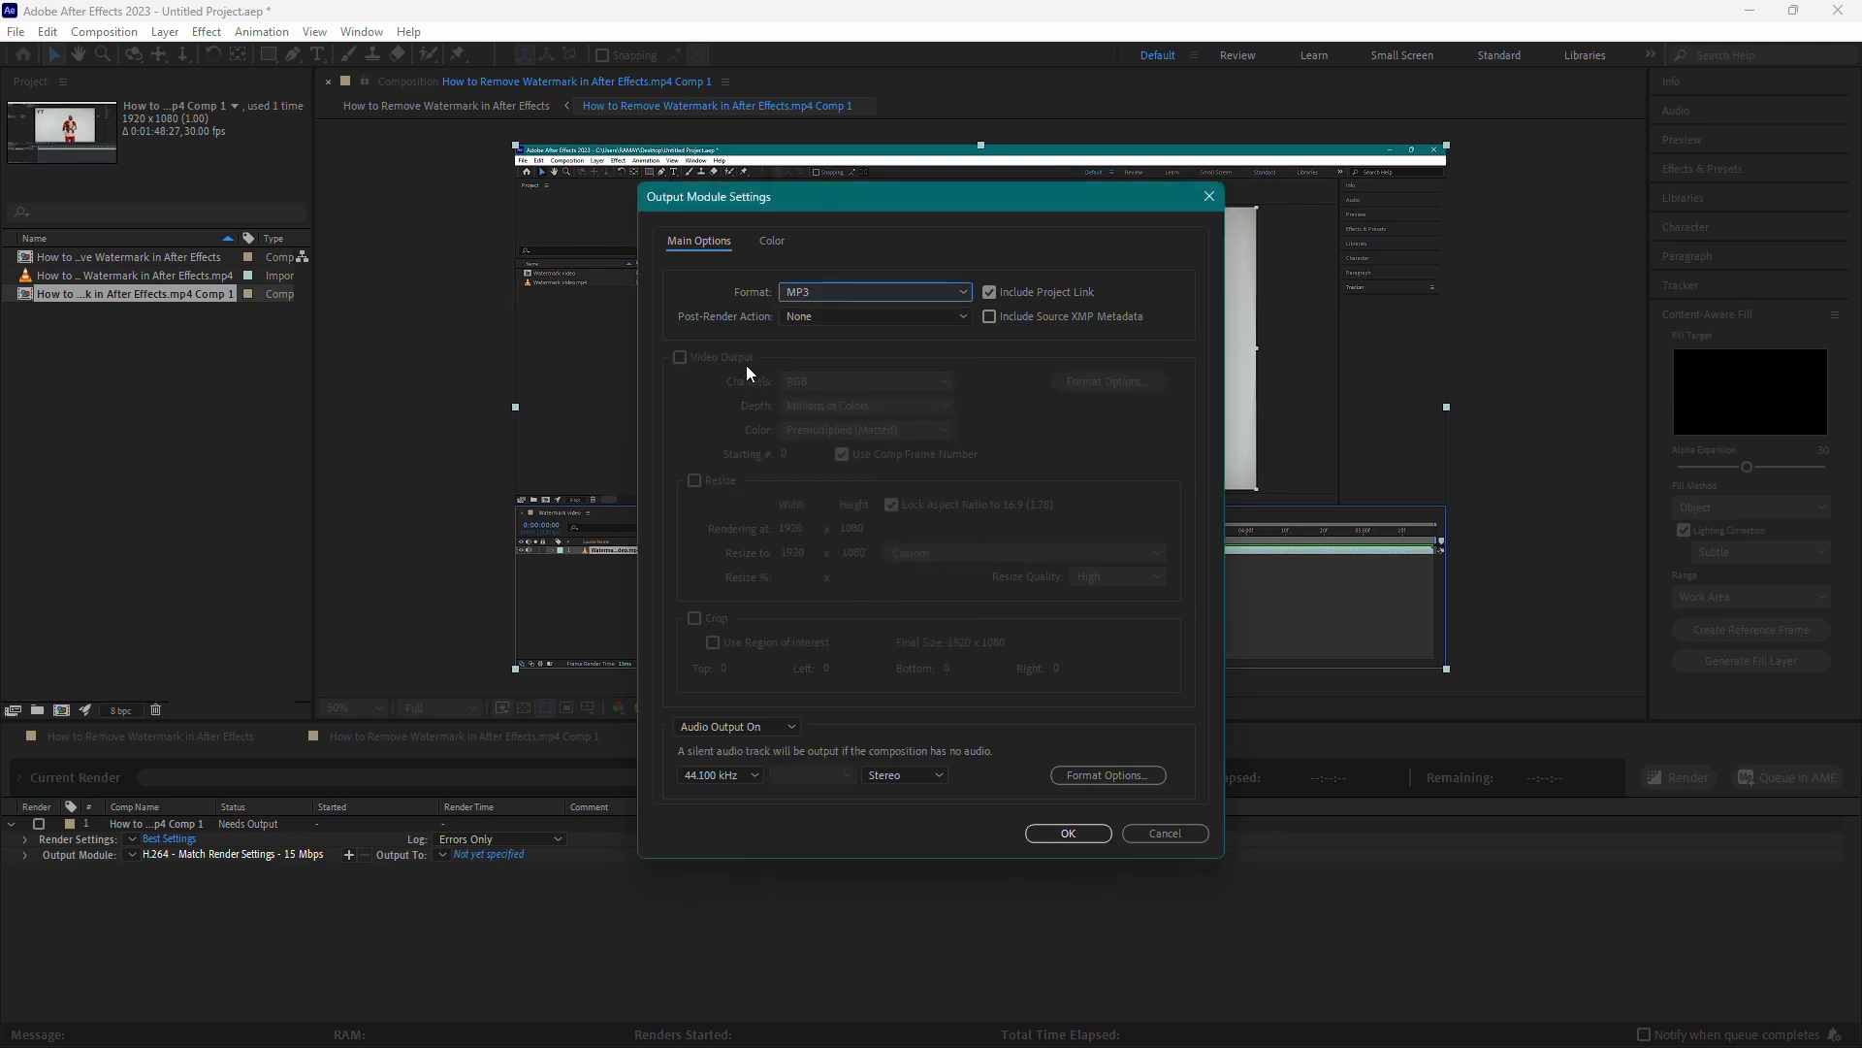
pyautogui.moveTo(1050, 638)
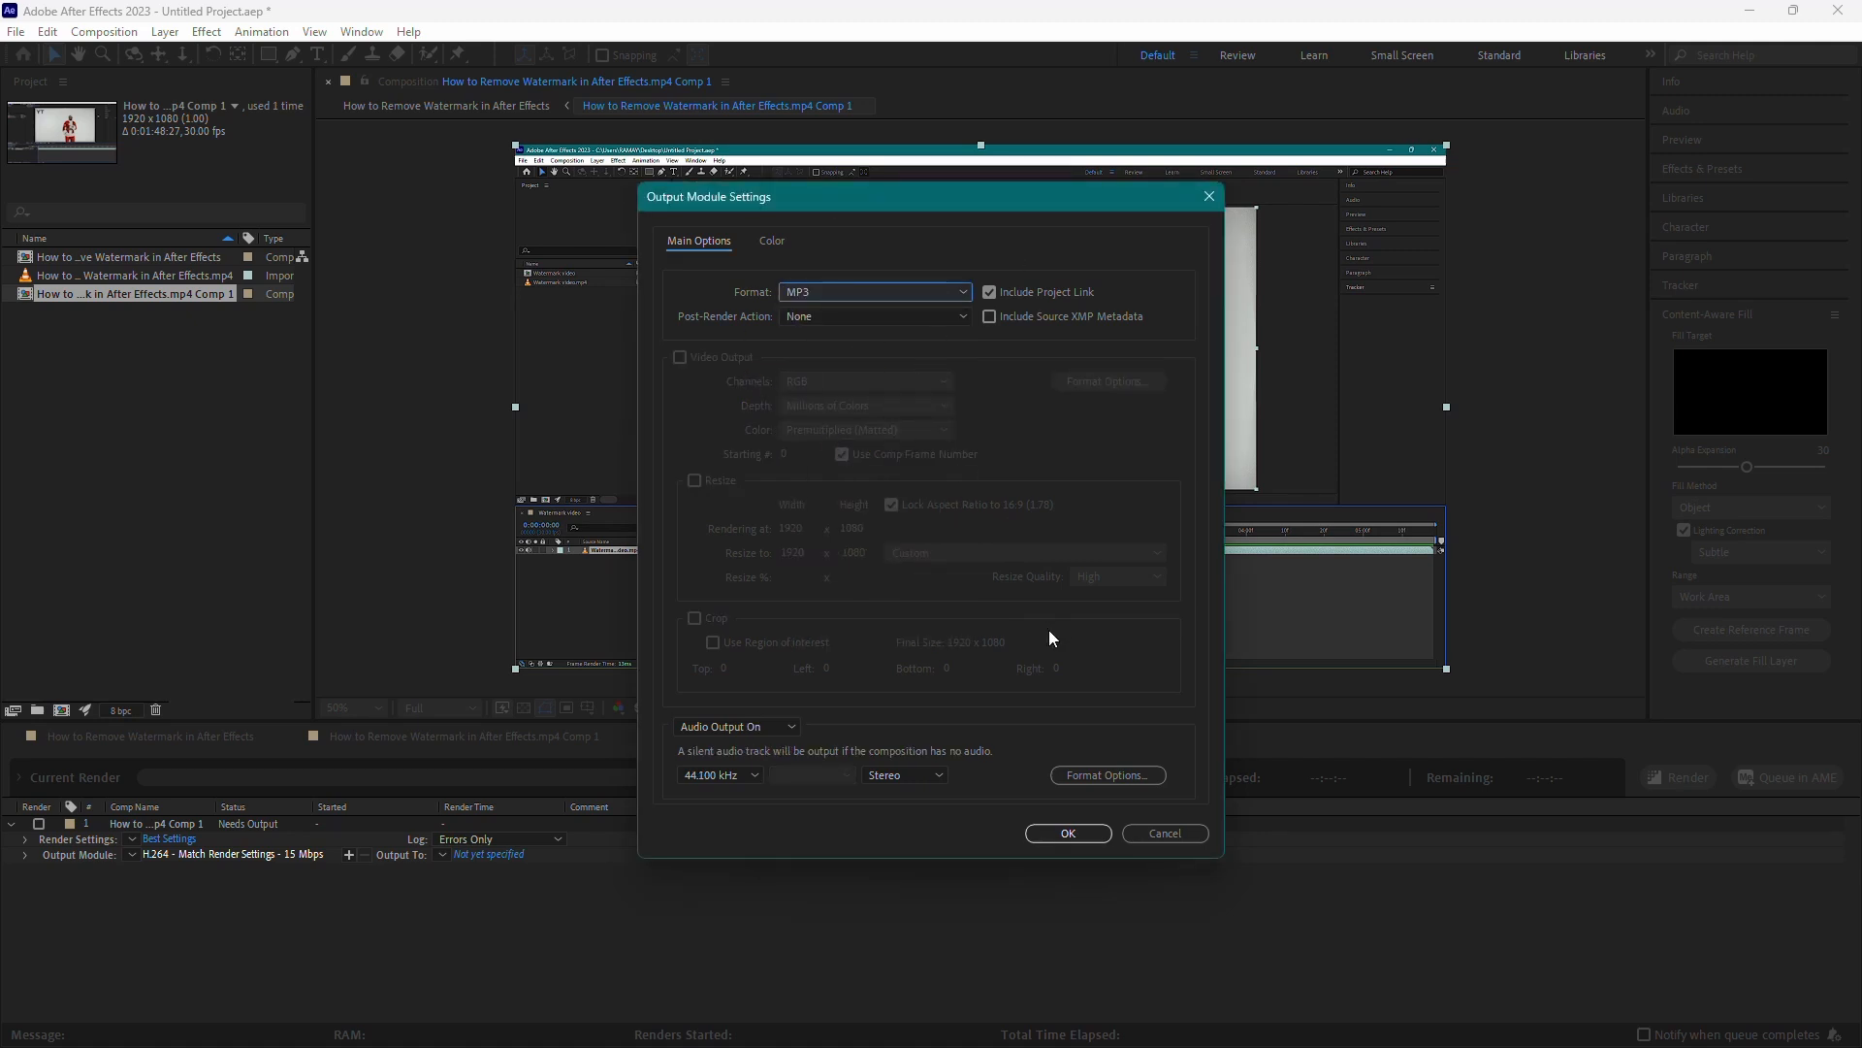
pyautogui.moveTo(1047, 665)
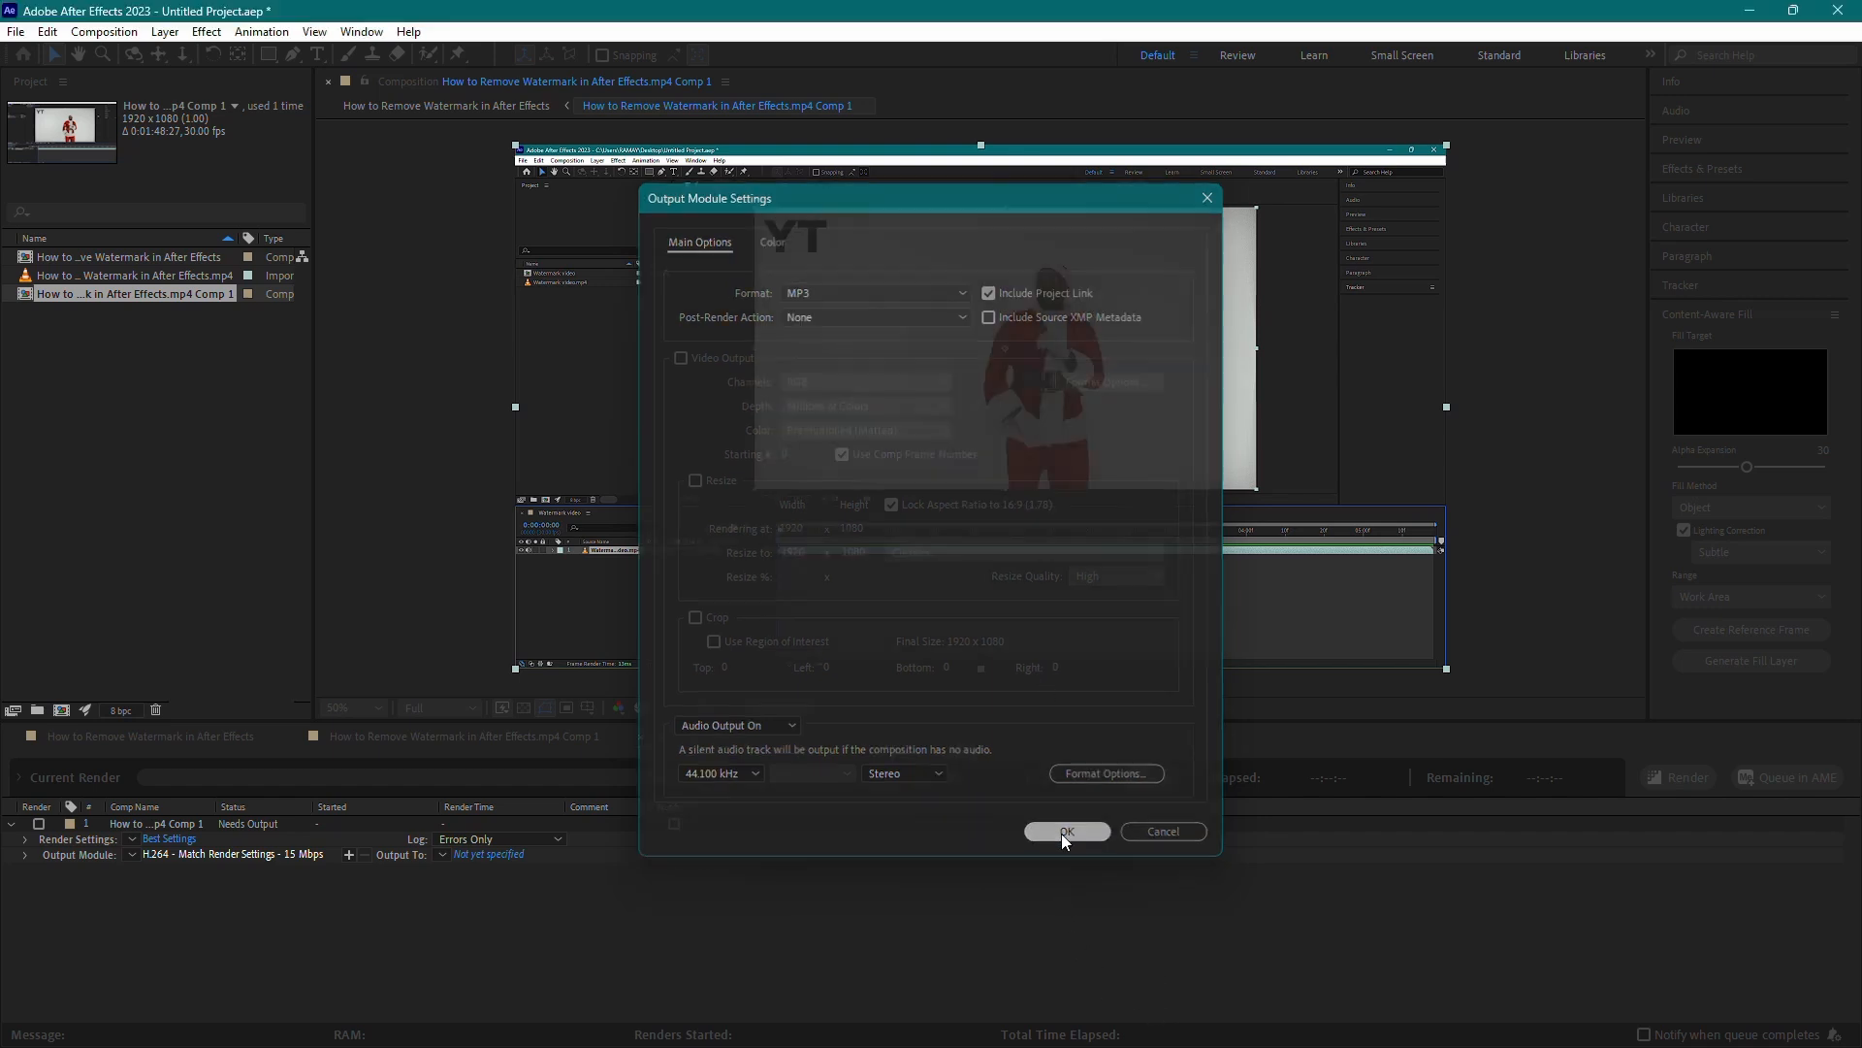
pyautogui.click(1064, 831)
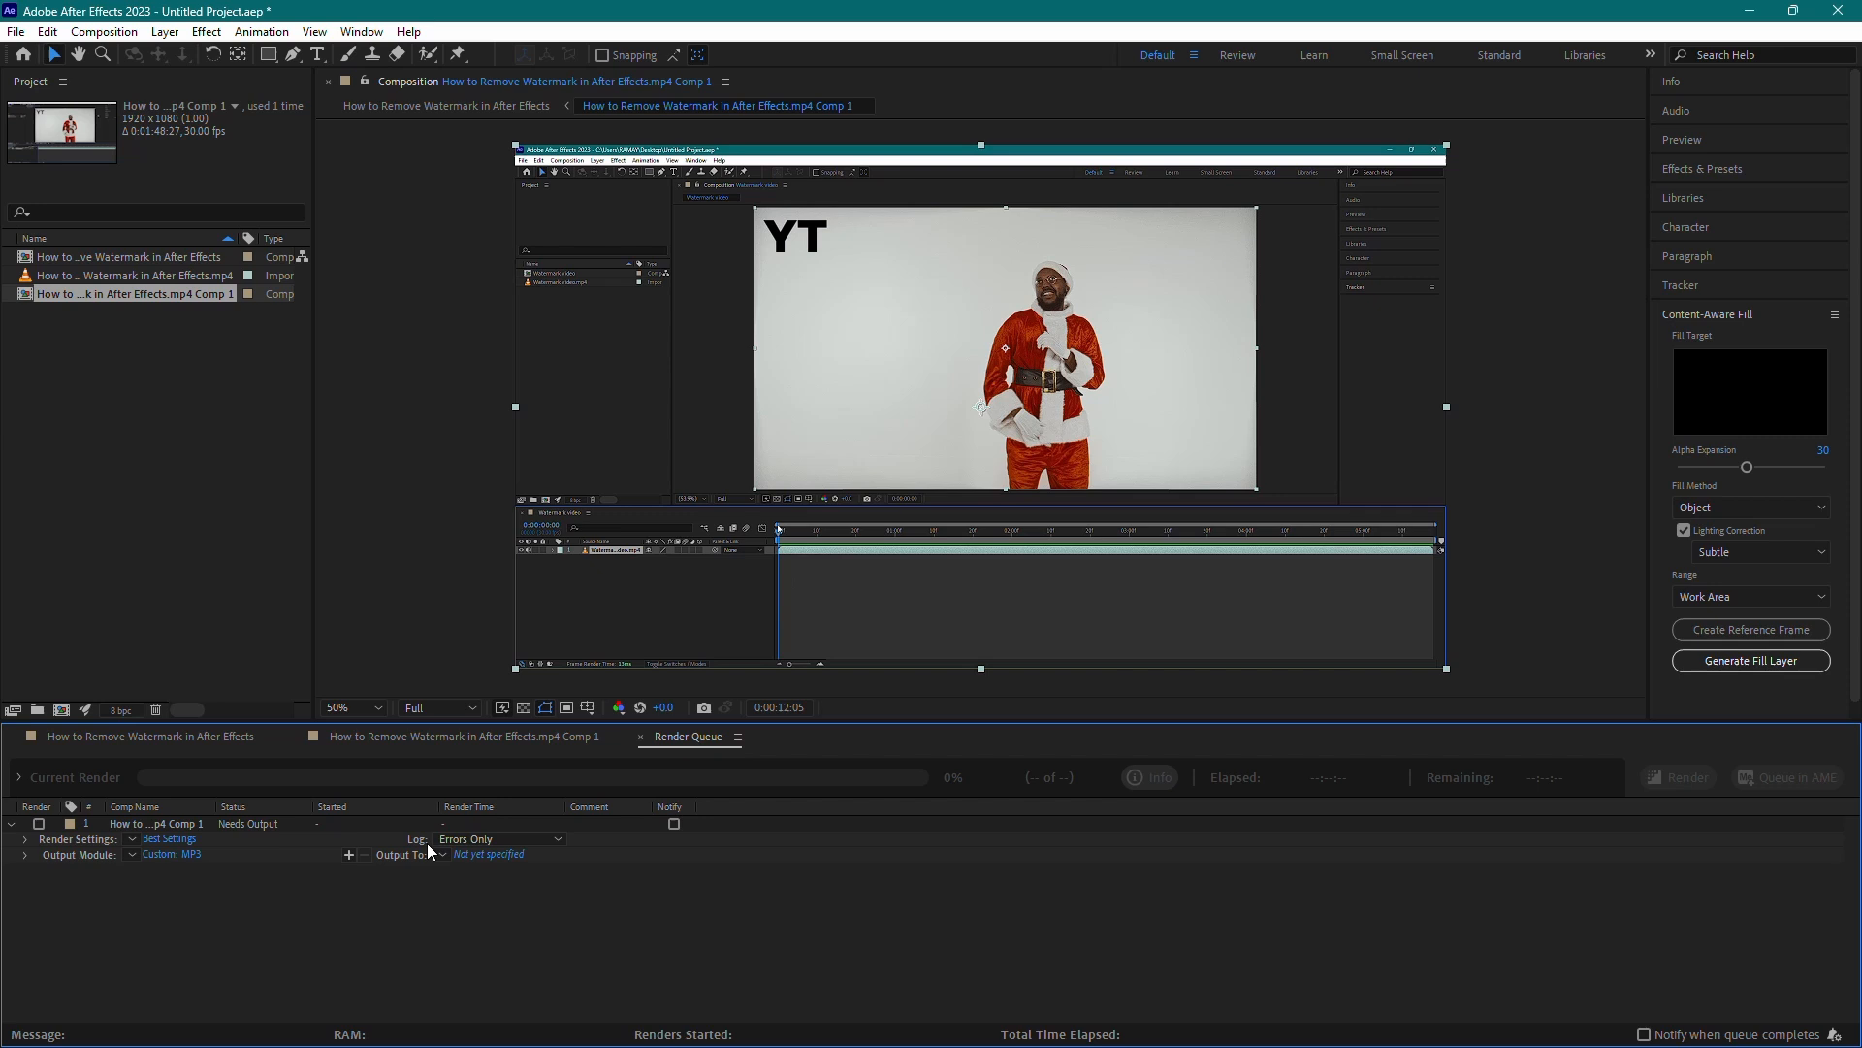
pyautogui.moveTo(409, 858)
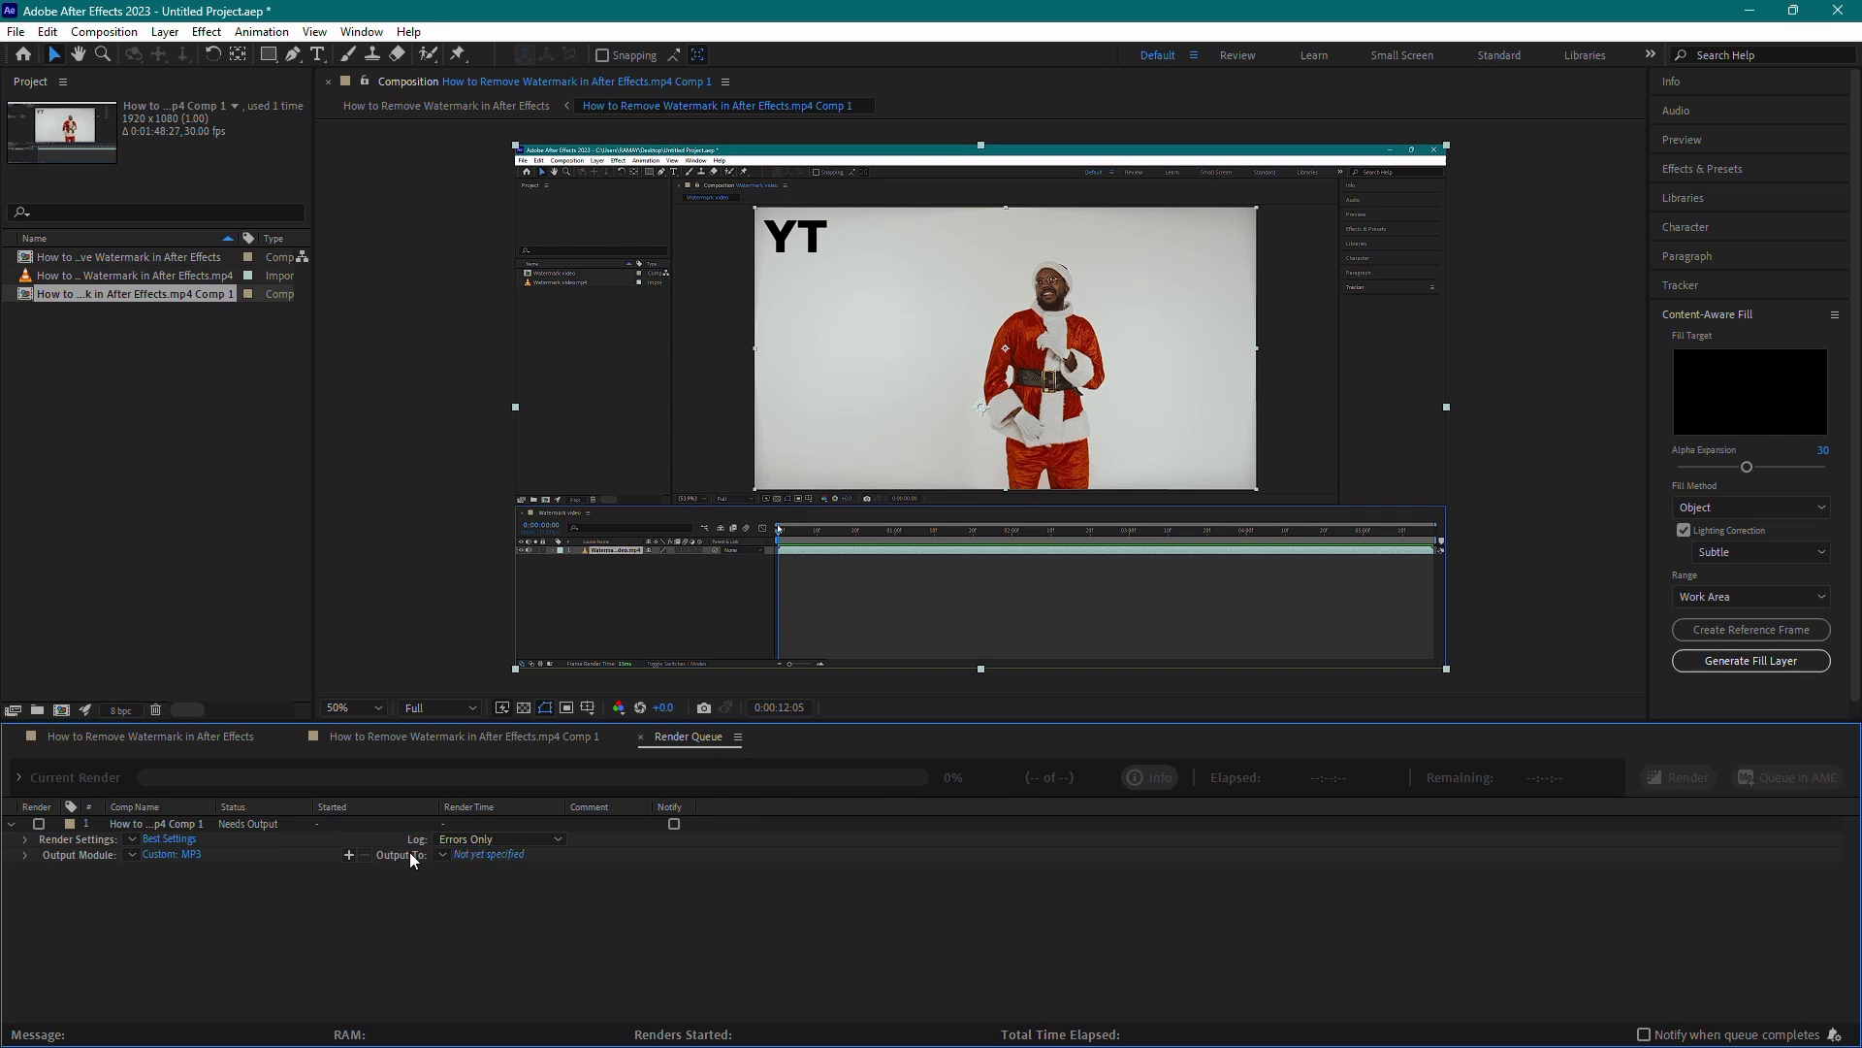
# Set the render's Output To destination as Audio.mp3 on Local Disk (D:)
pyautogui.click(488, 852)
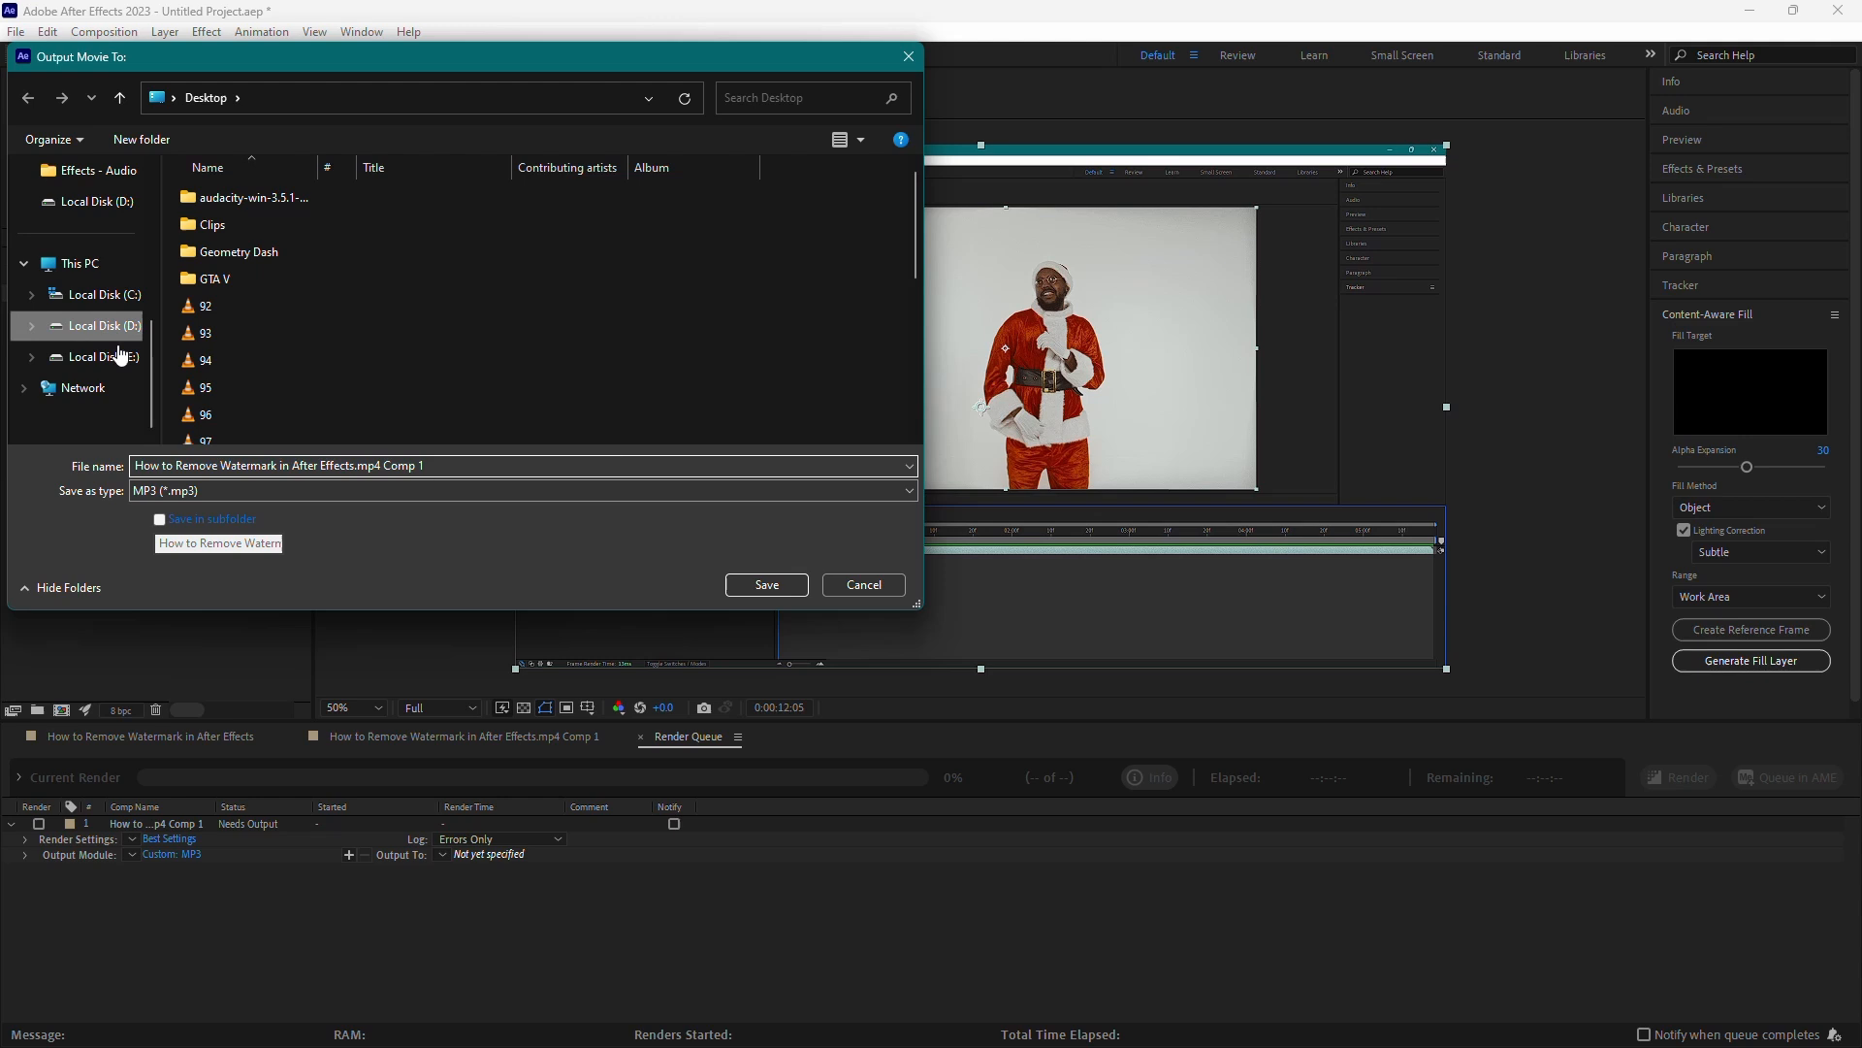
pyautogui.click(100, 326)
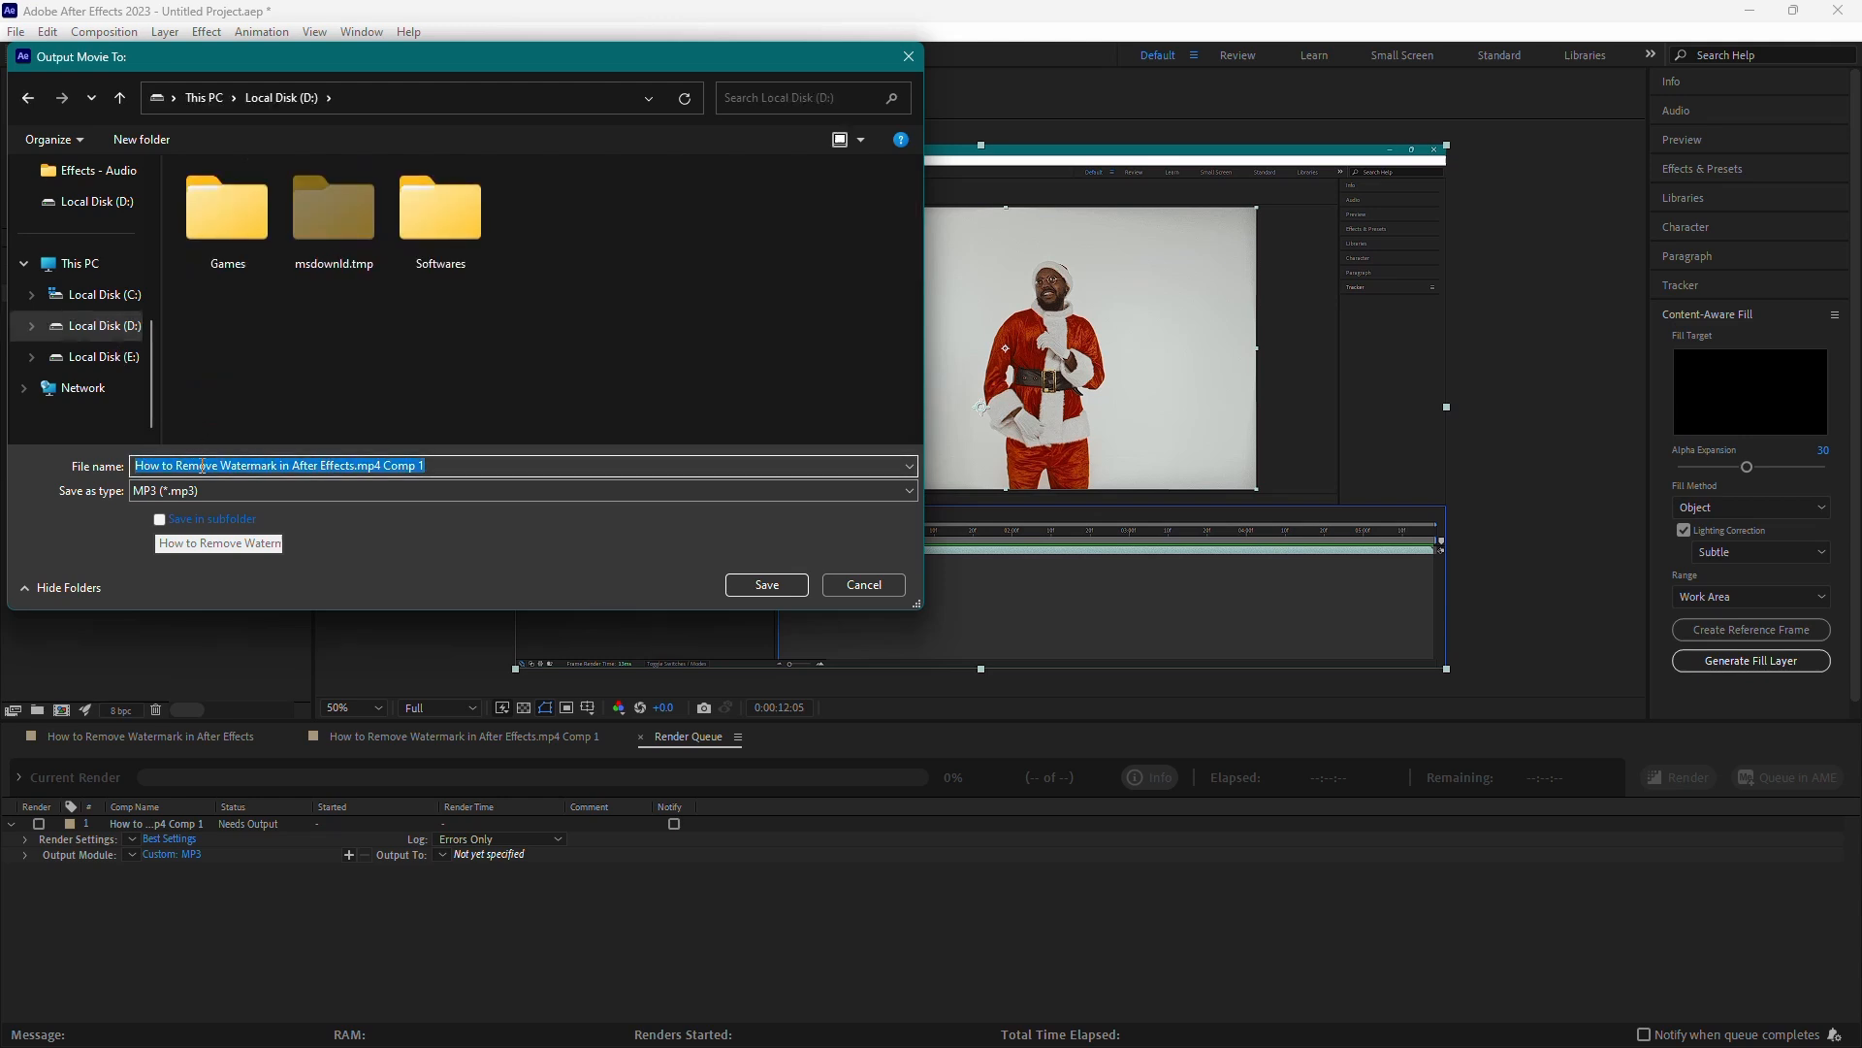
pyautogui.write('Audio T')
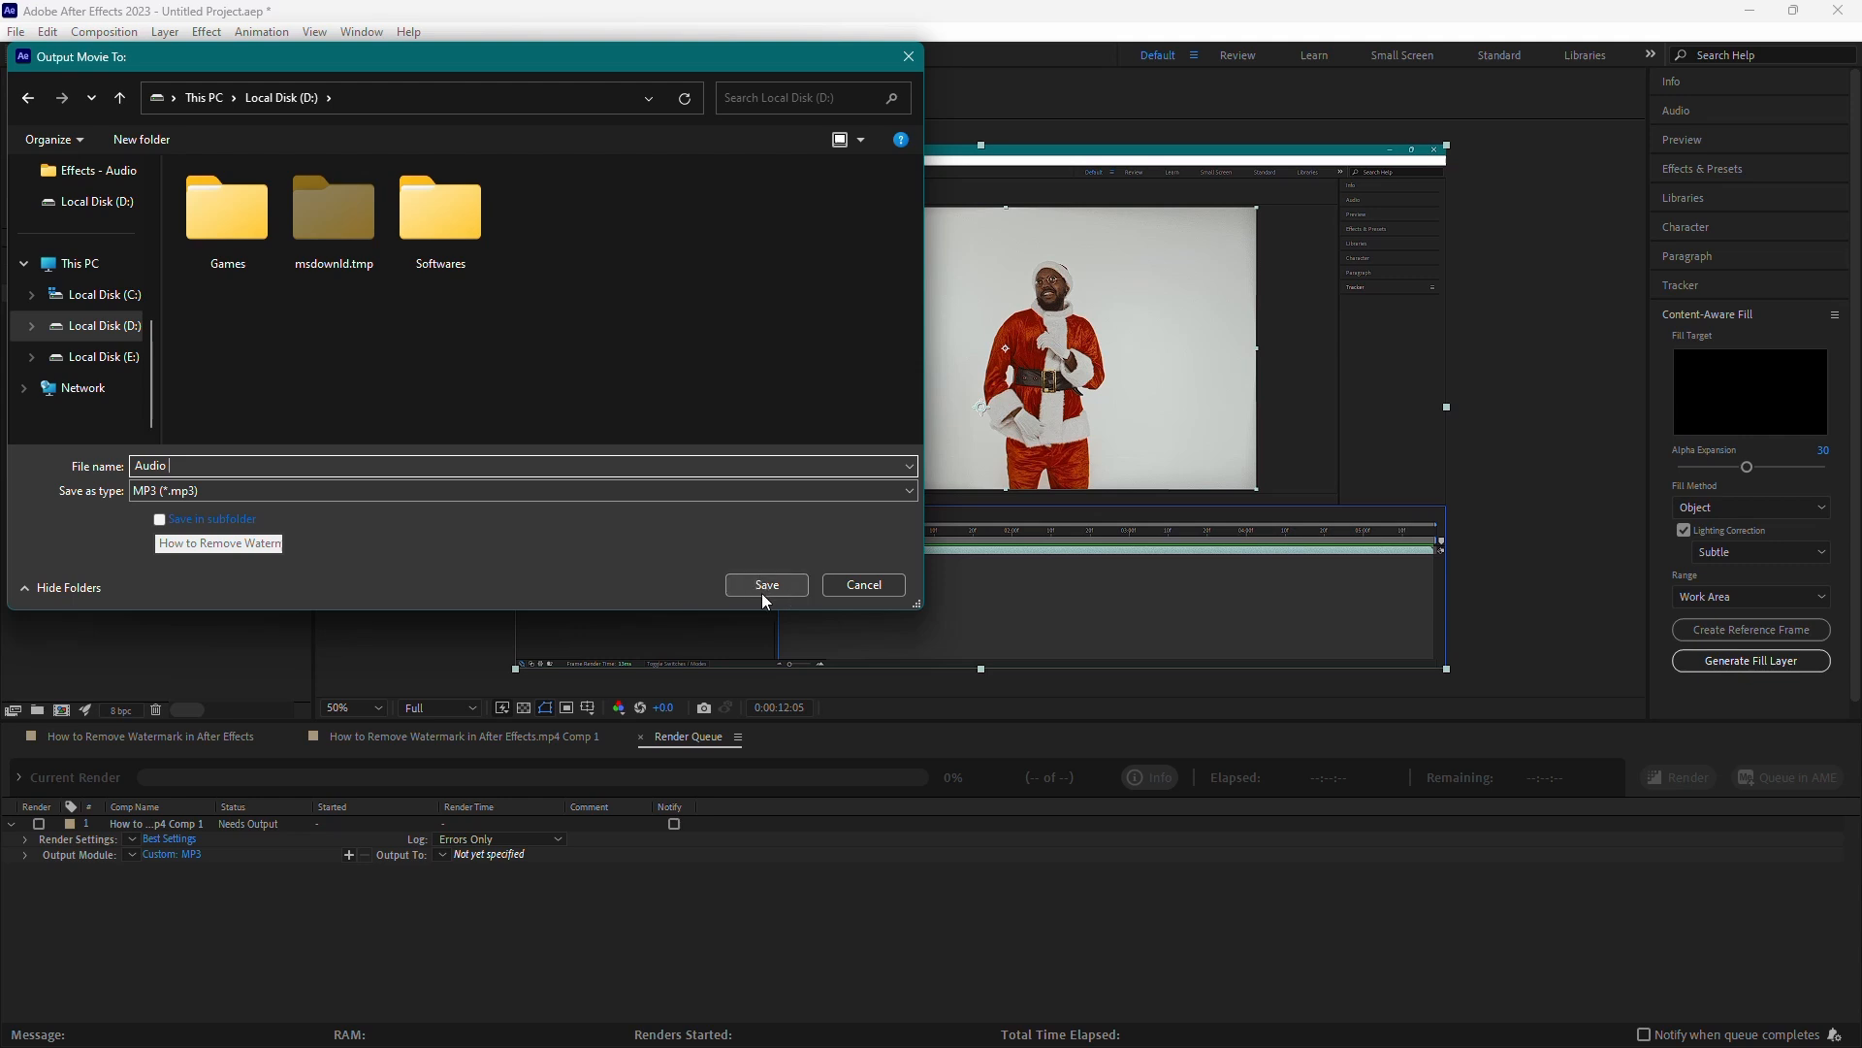
pyautogui.click(765, 584)
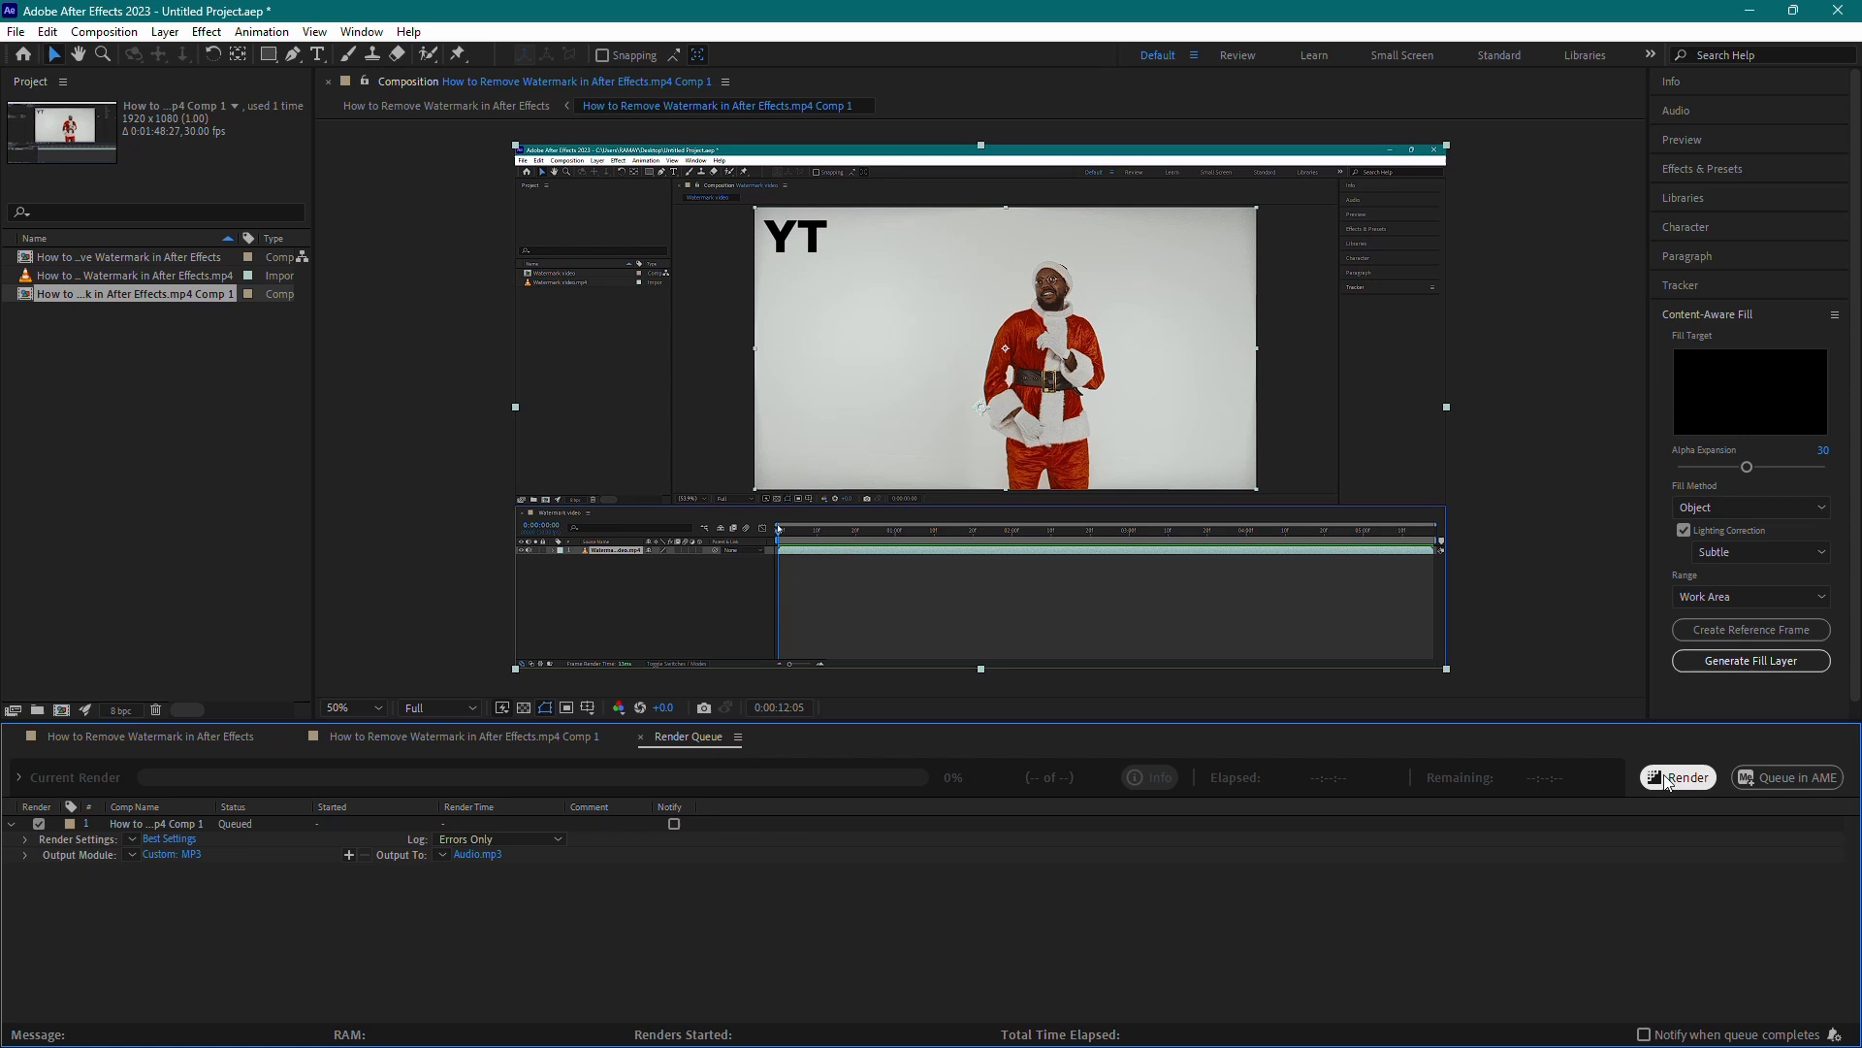
pyautogui.moveTo(1679, 793)
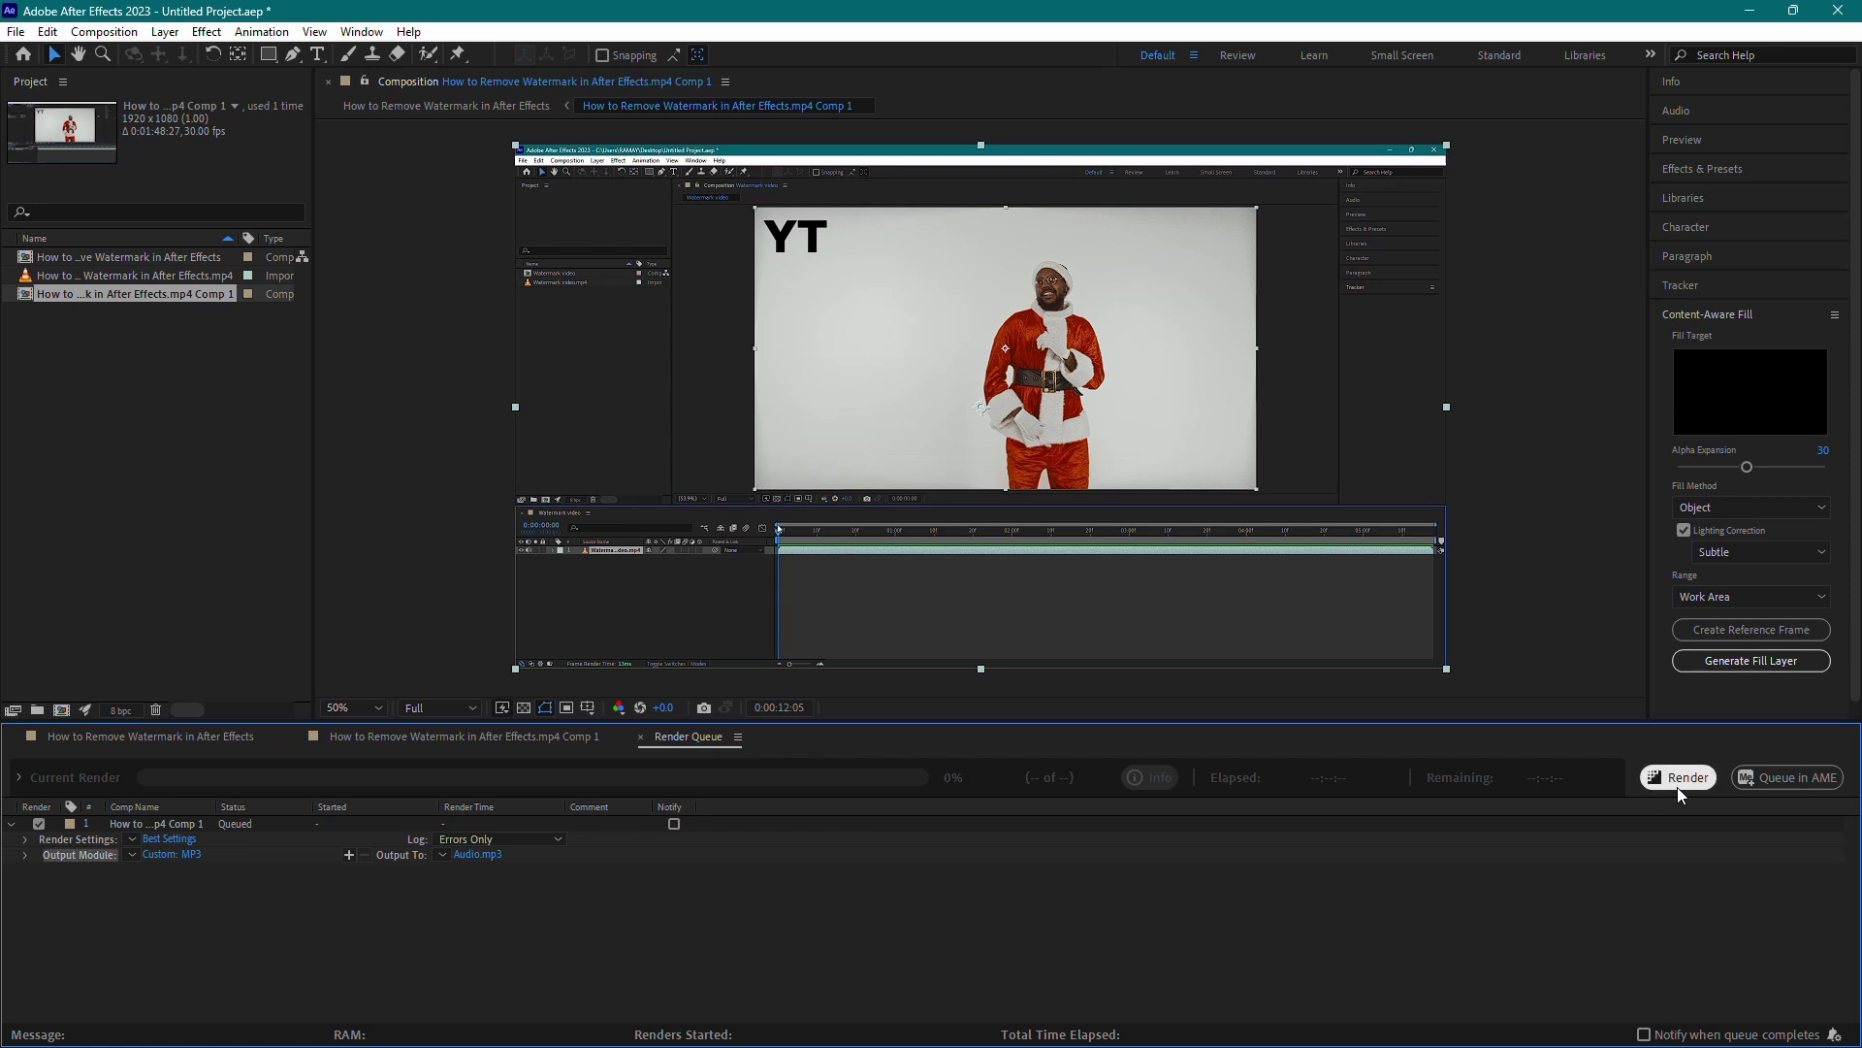
# Render the queued Audio.mp3 export, then minimise After Effects to the desktop
pyautogui.click(1676, 776)
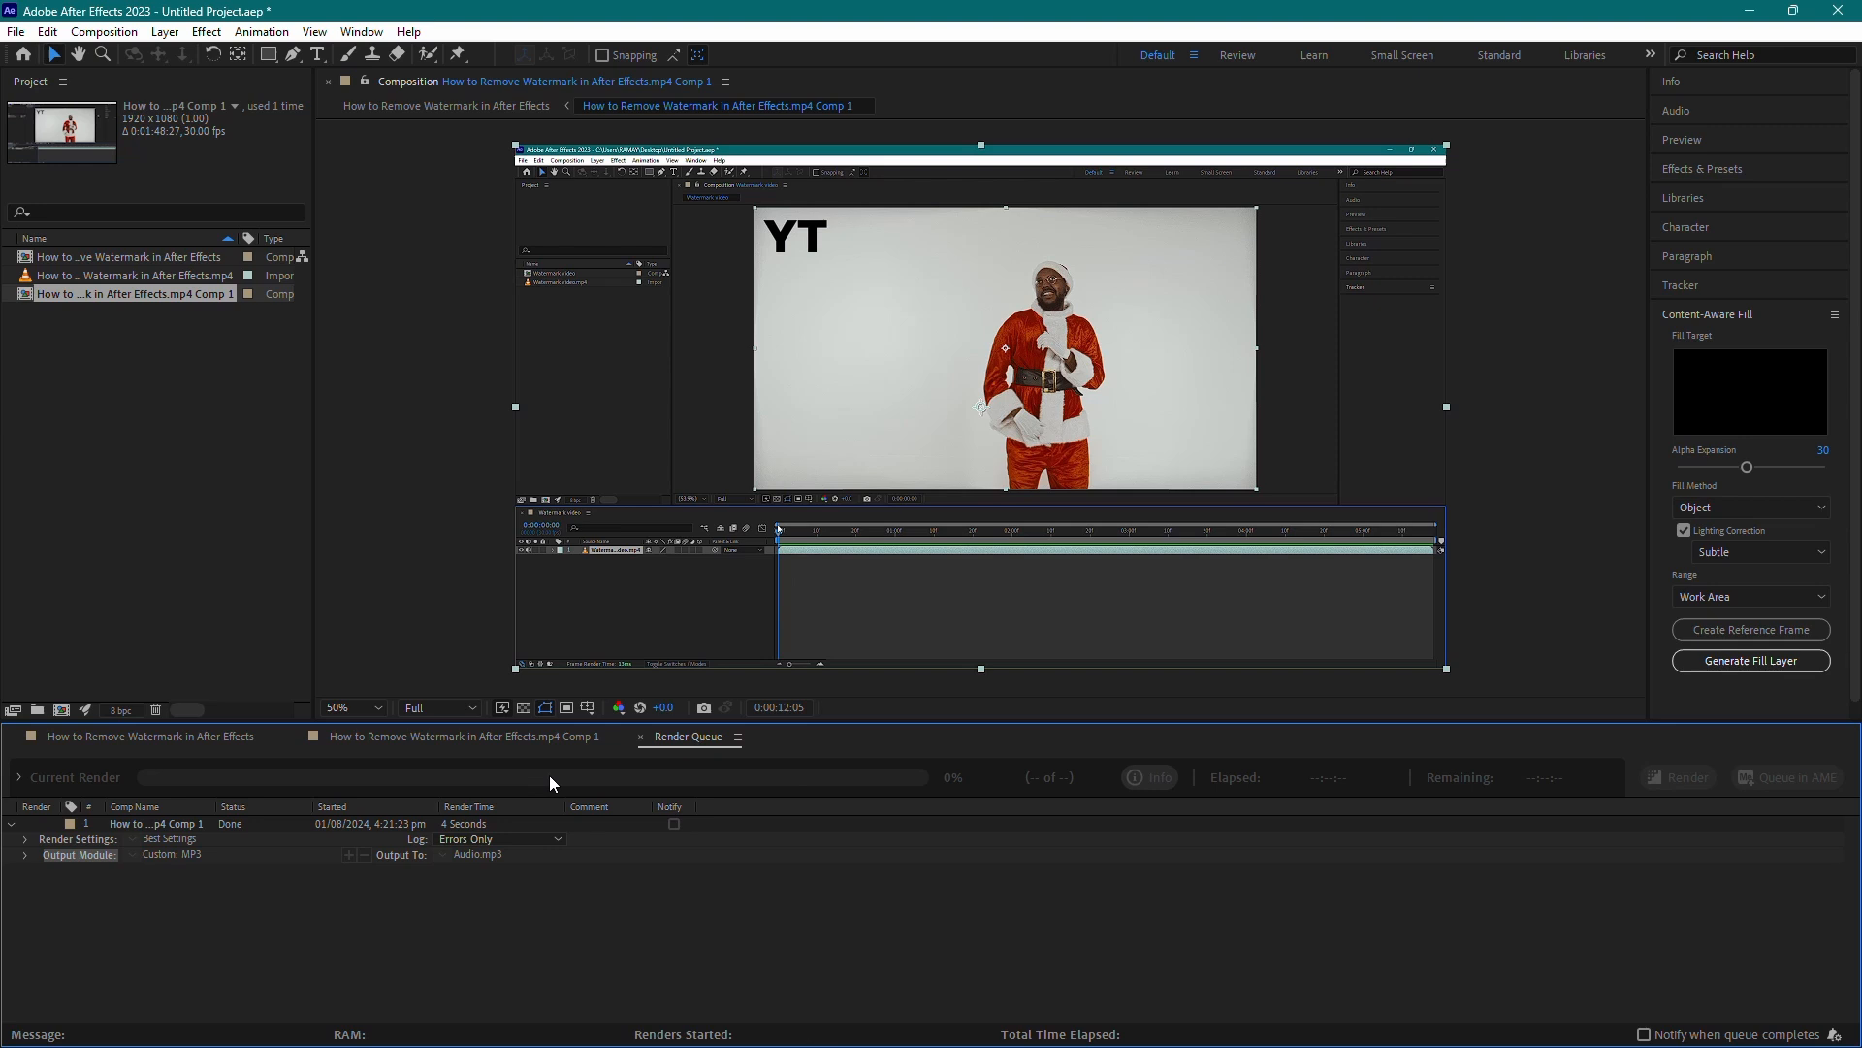
pyautogui.moveTo(656, 840)
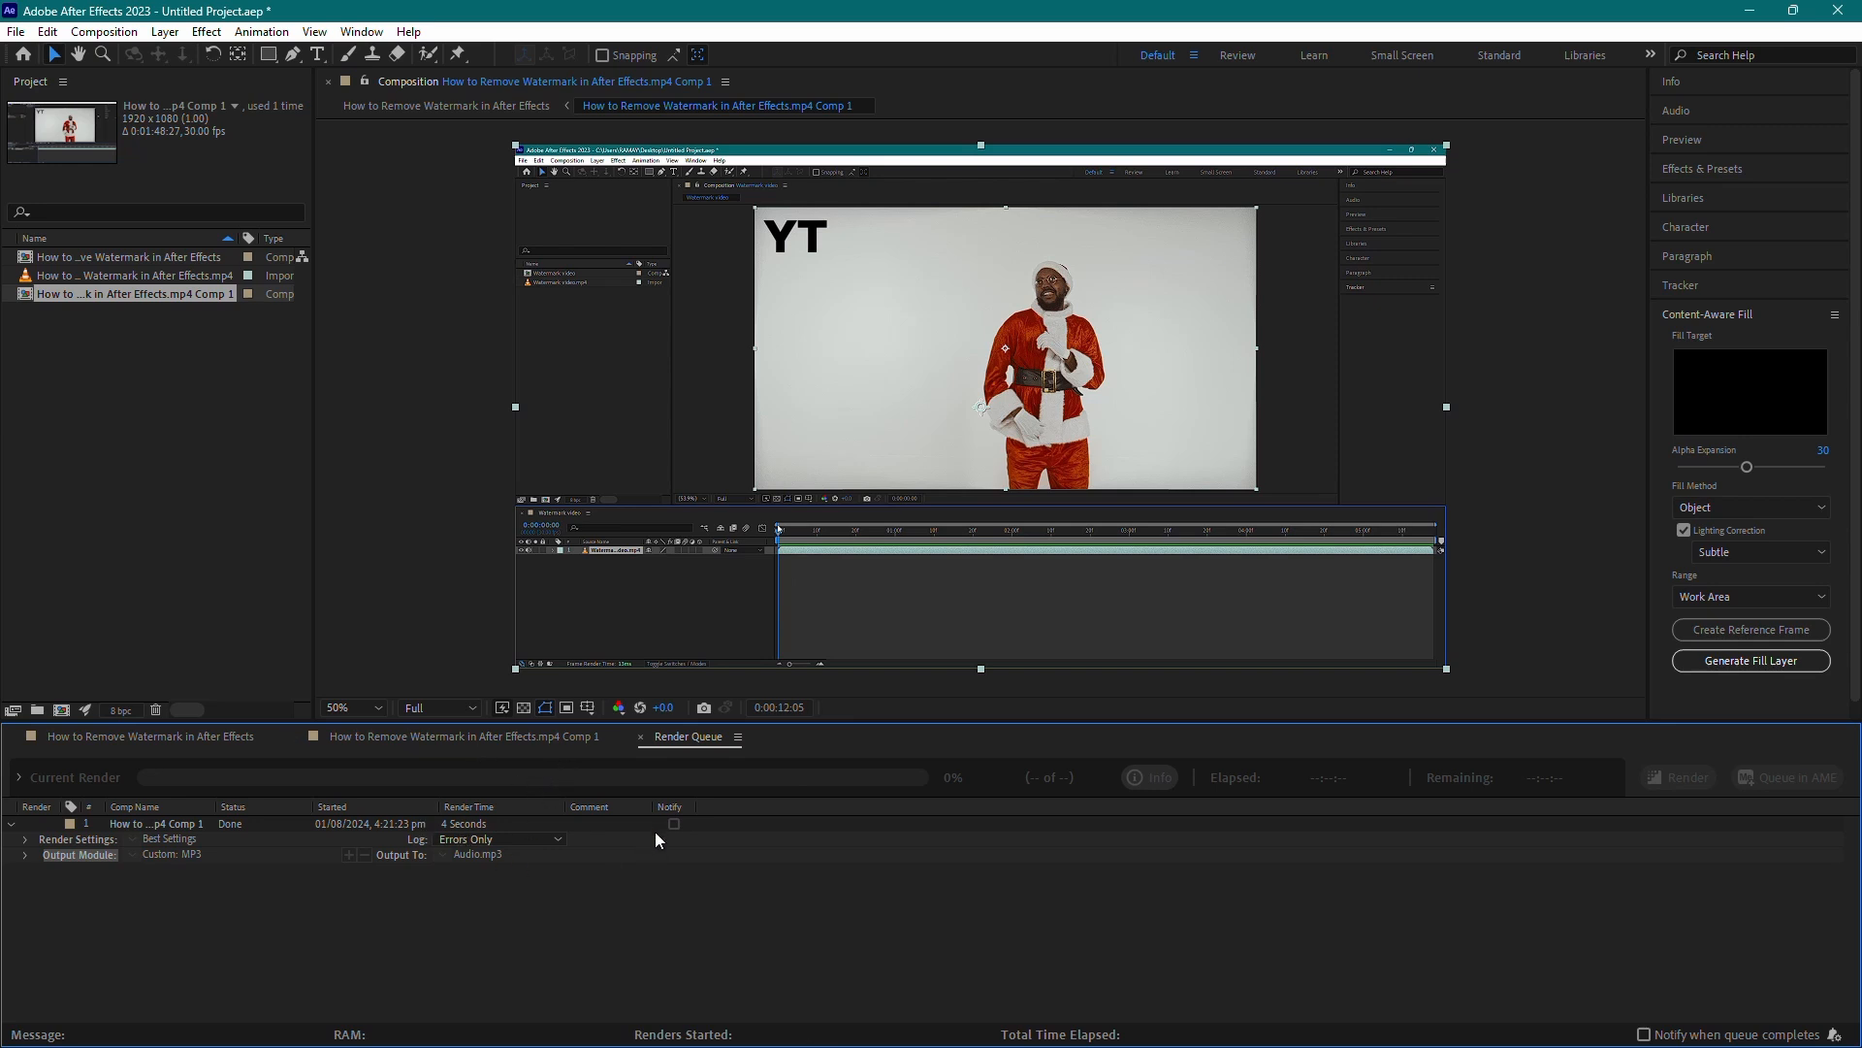
pyautogui.moveTo(1766, 10)
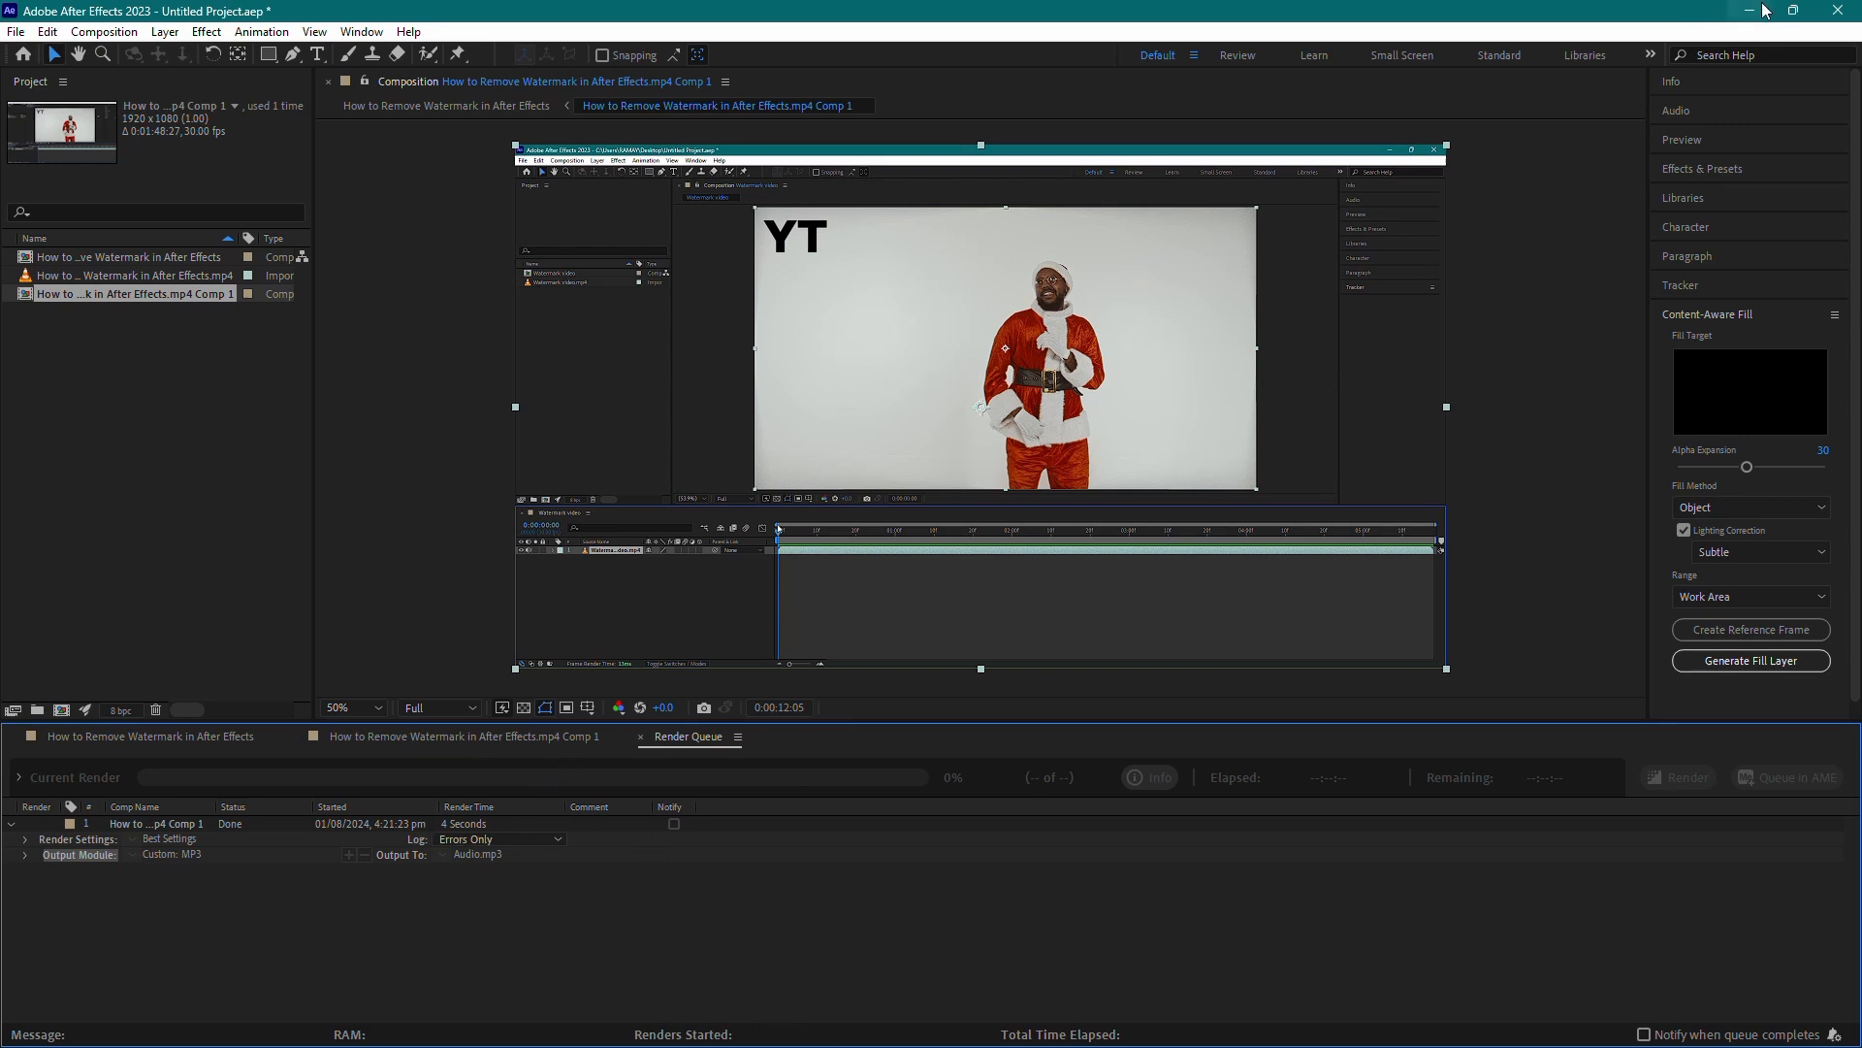
pyautogui.click(1762, 11)
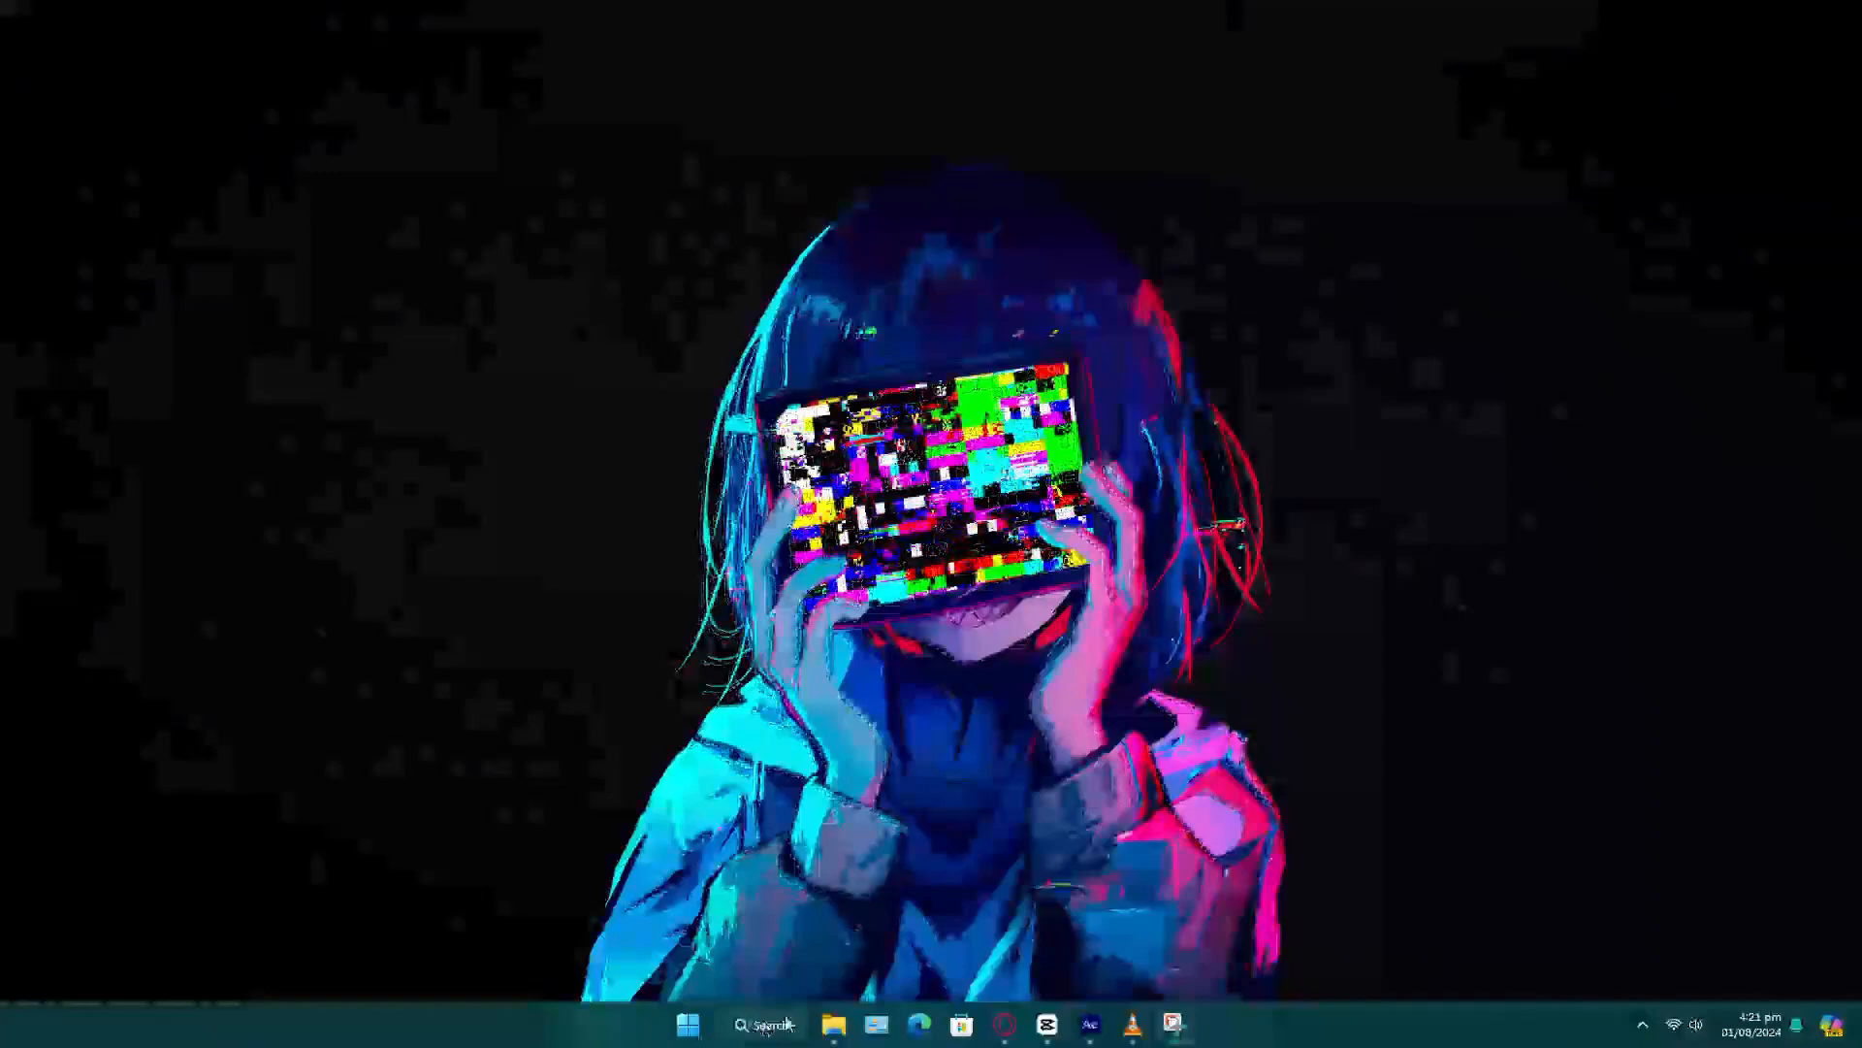
# Open Audio.mp3 from Local Disk (D:) in File Explorer and play it in VLC
pyautogui.click(831, 1024)
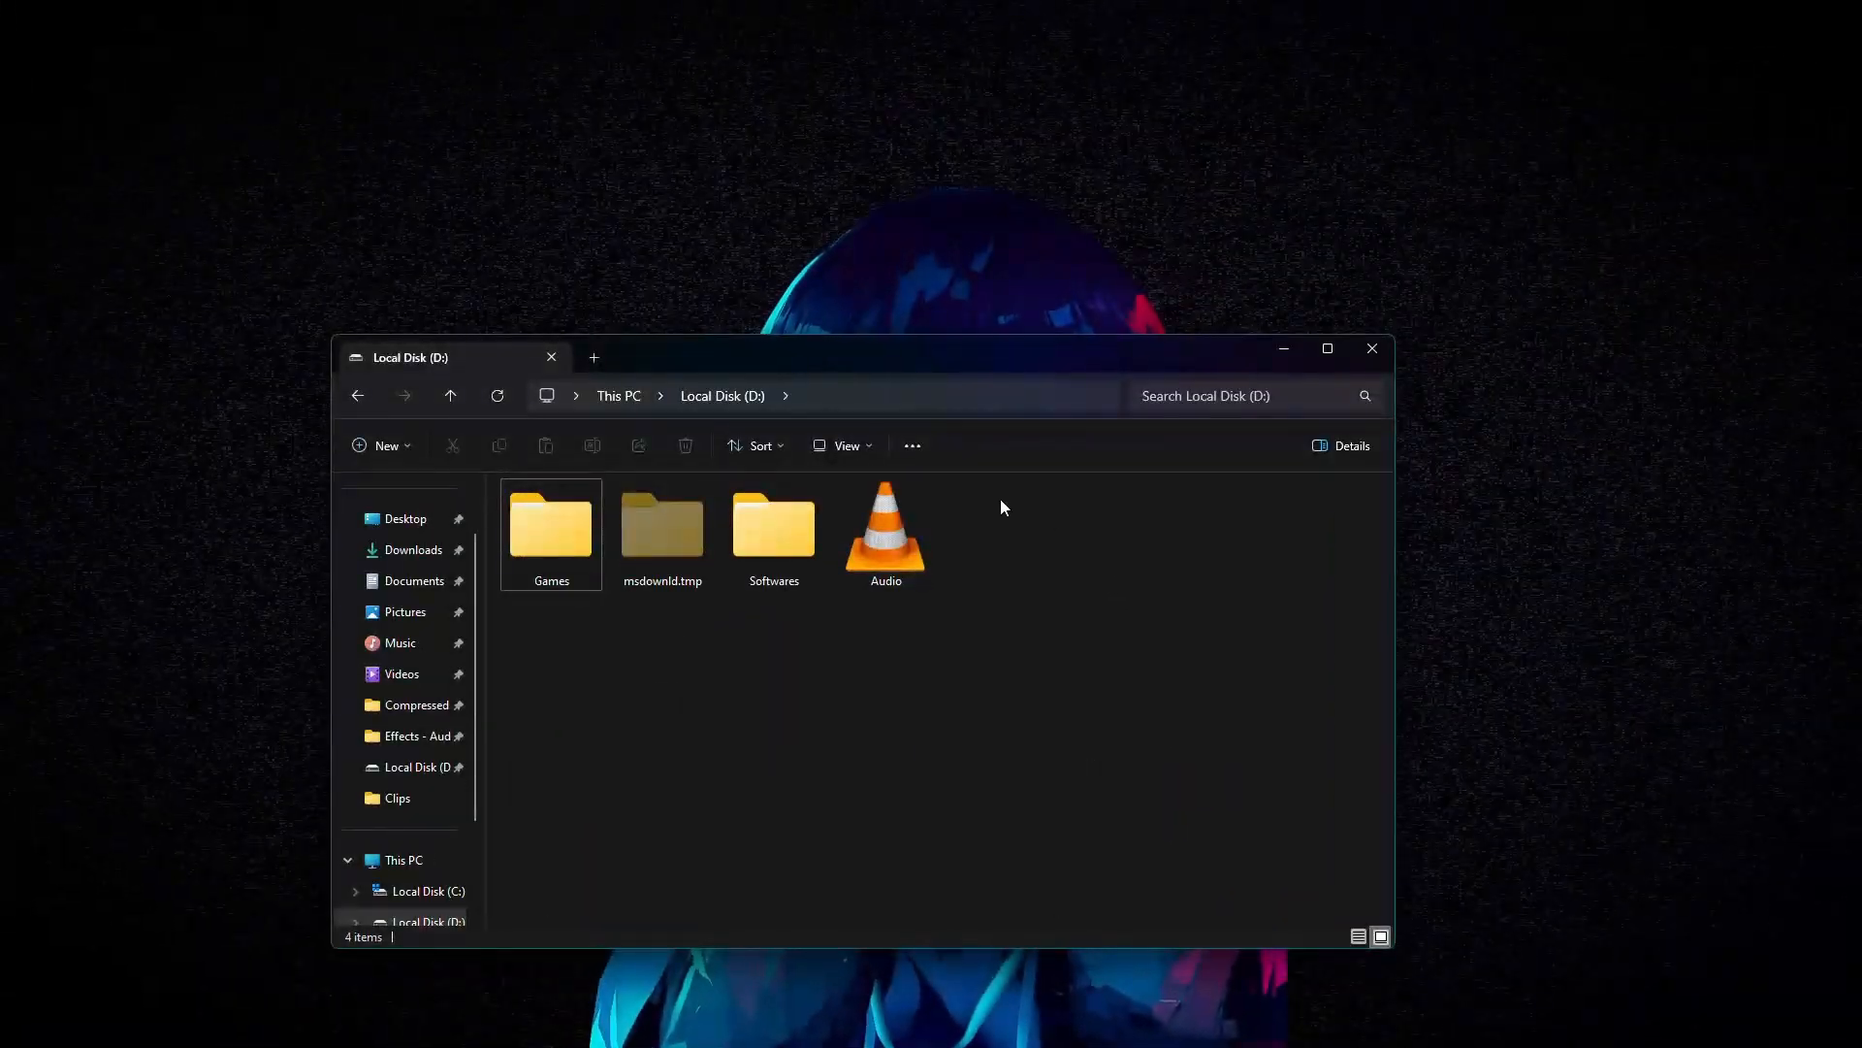
pyautogui.click(885, 529)
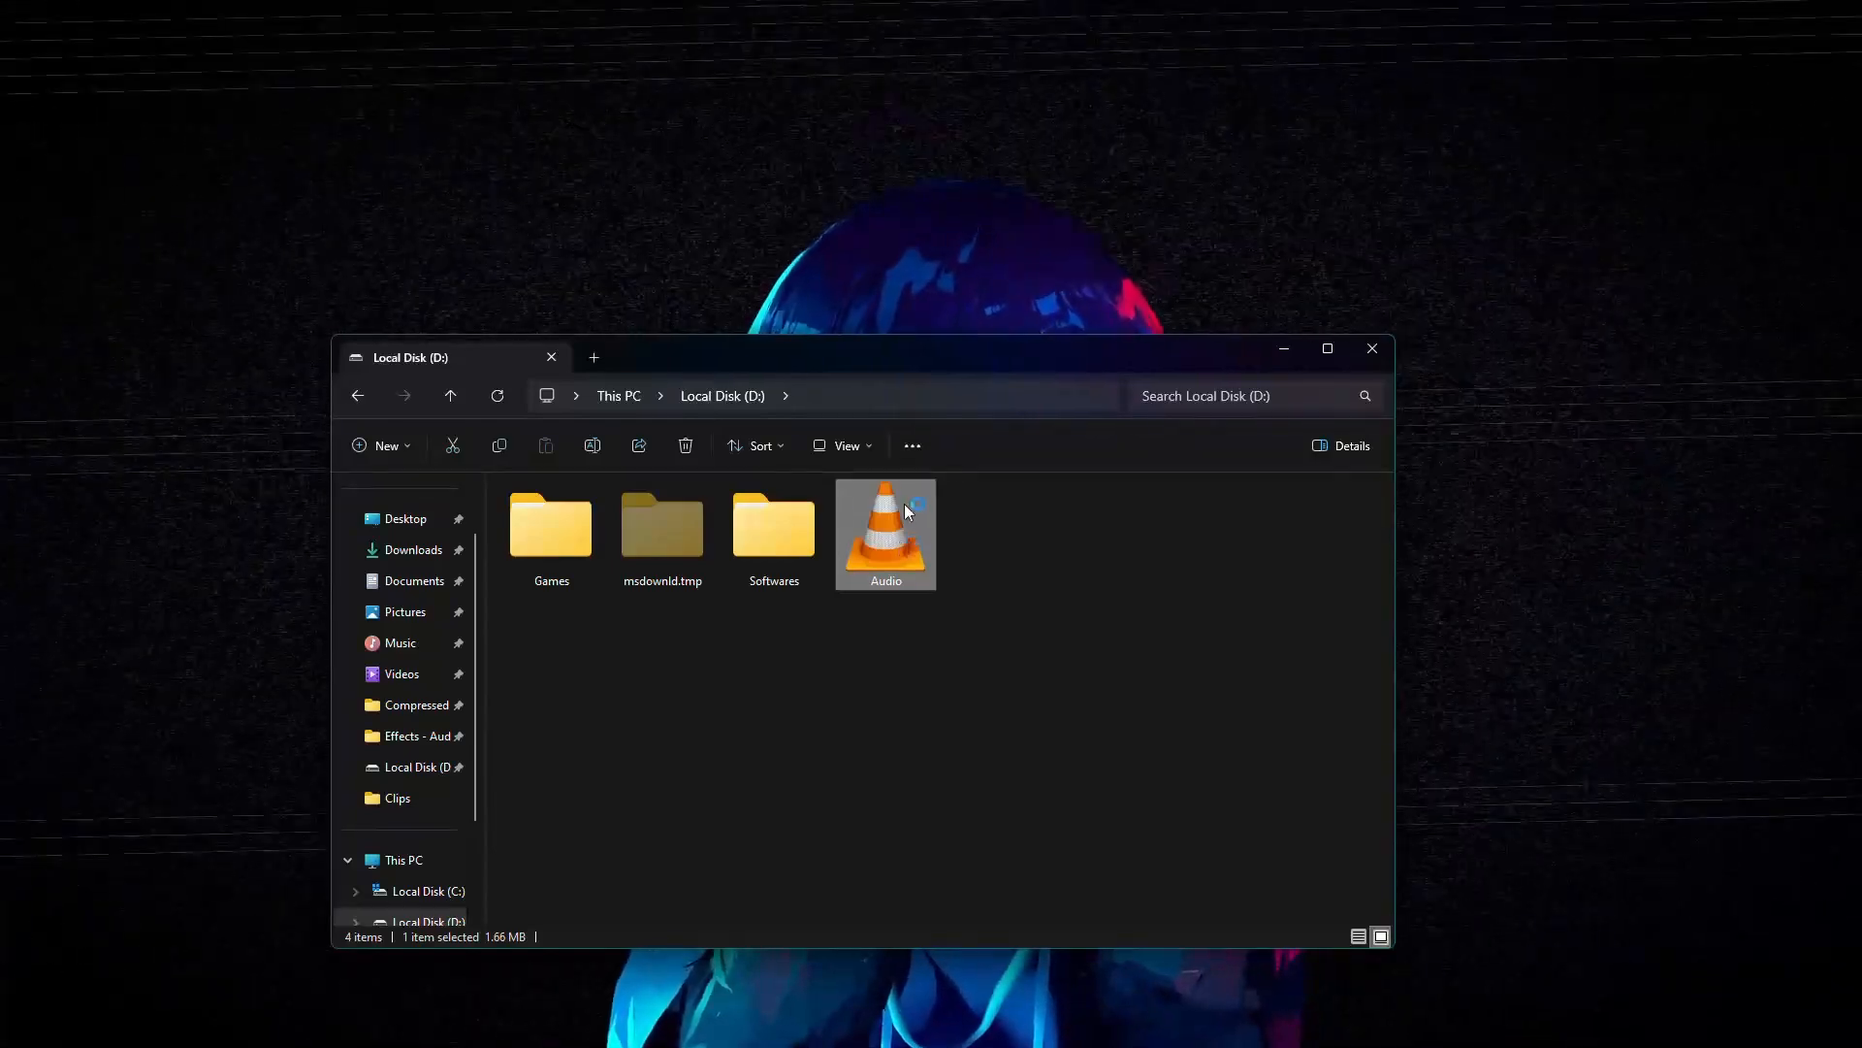
pyautogui.doubleClick(885, 526)
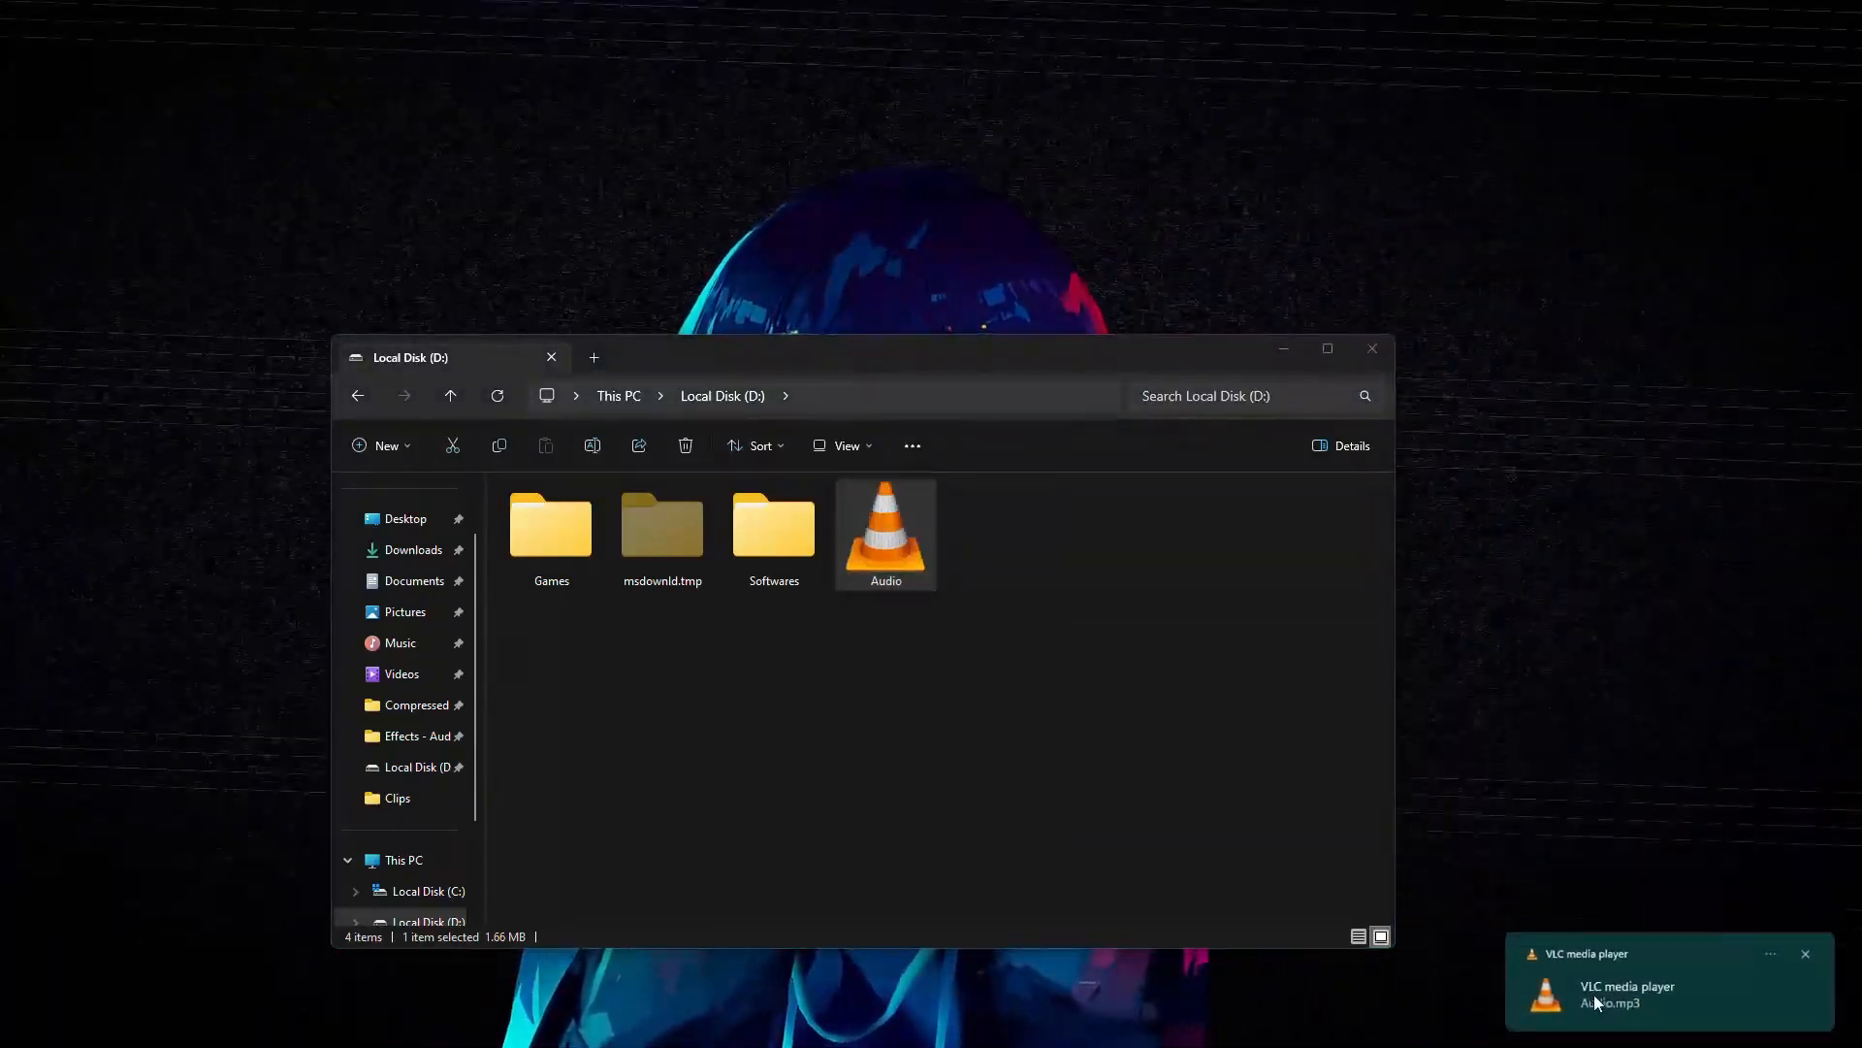
pyautogui.click(1663, 993)
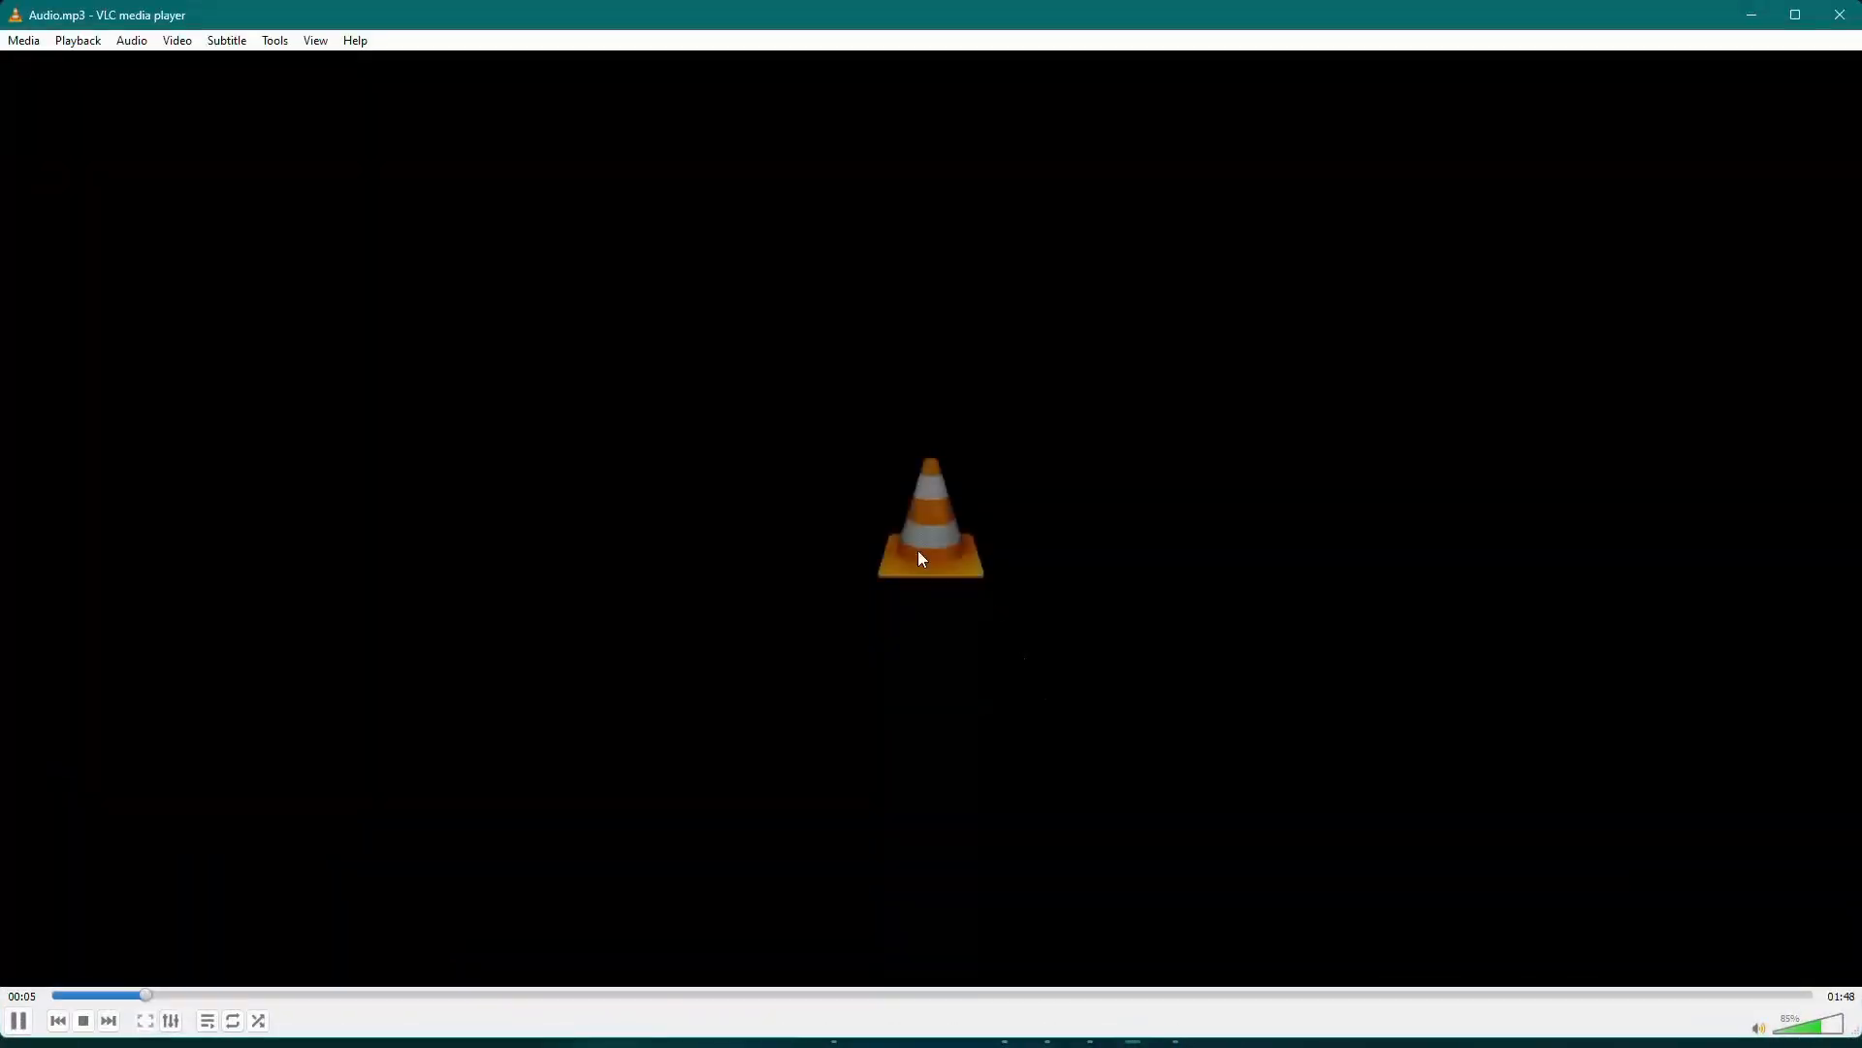